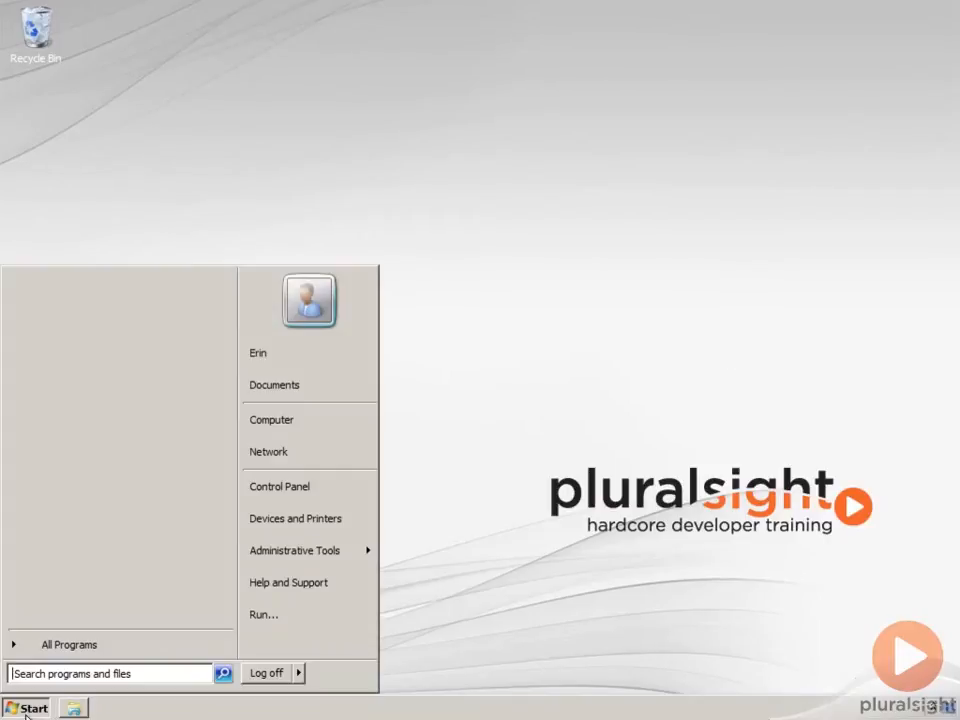
# Browse Administrative Tools, then launch Performance Monitor by running perfmon from Start > Run
pyautogui.click(68, 644)
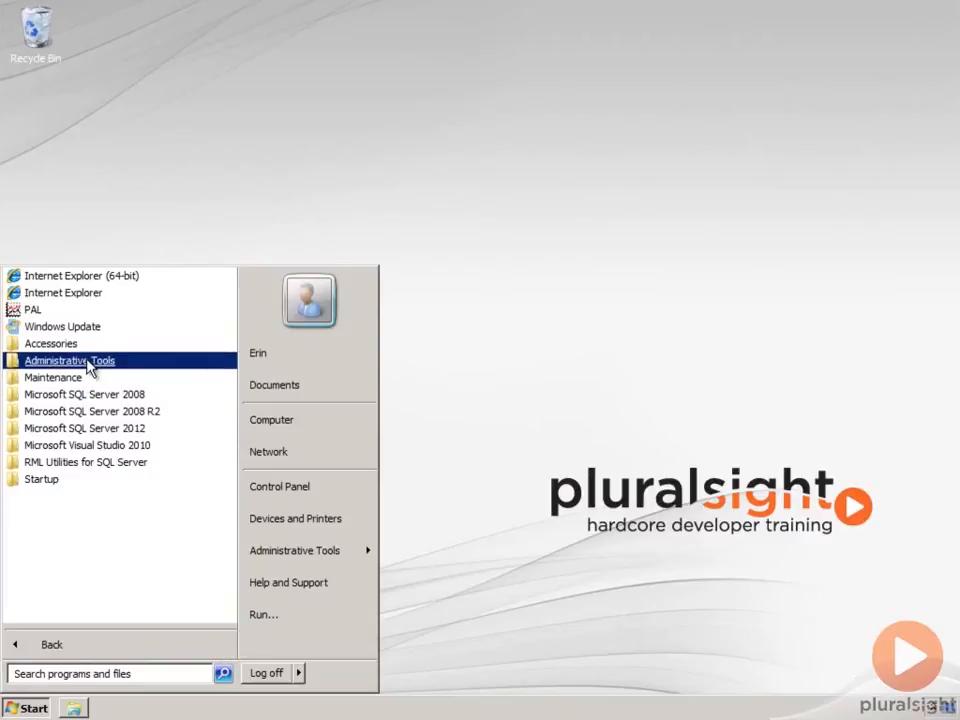
pyautogui.click(69, 360)
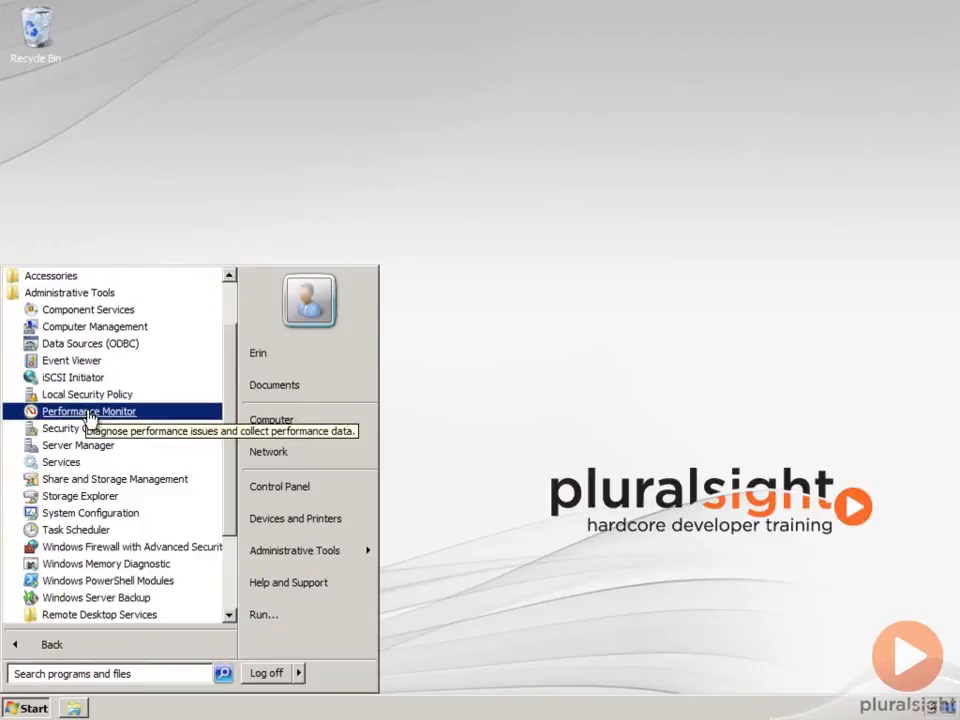
pyautogui.moveTo(265, 614)
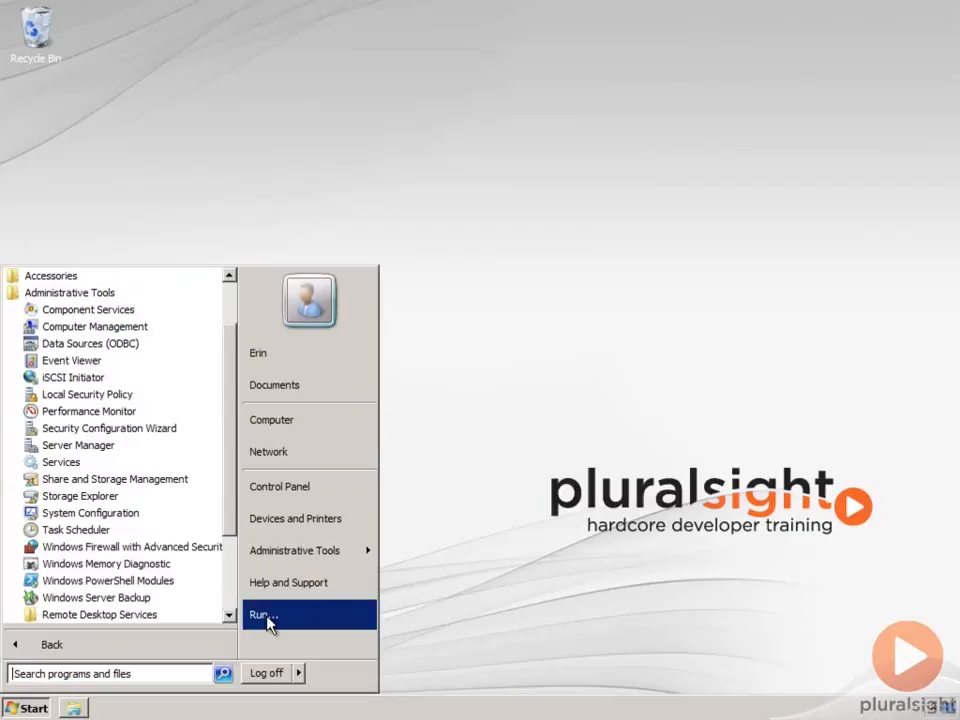
pyautogui.click(262, 614)
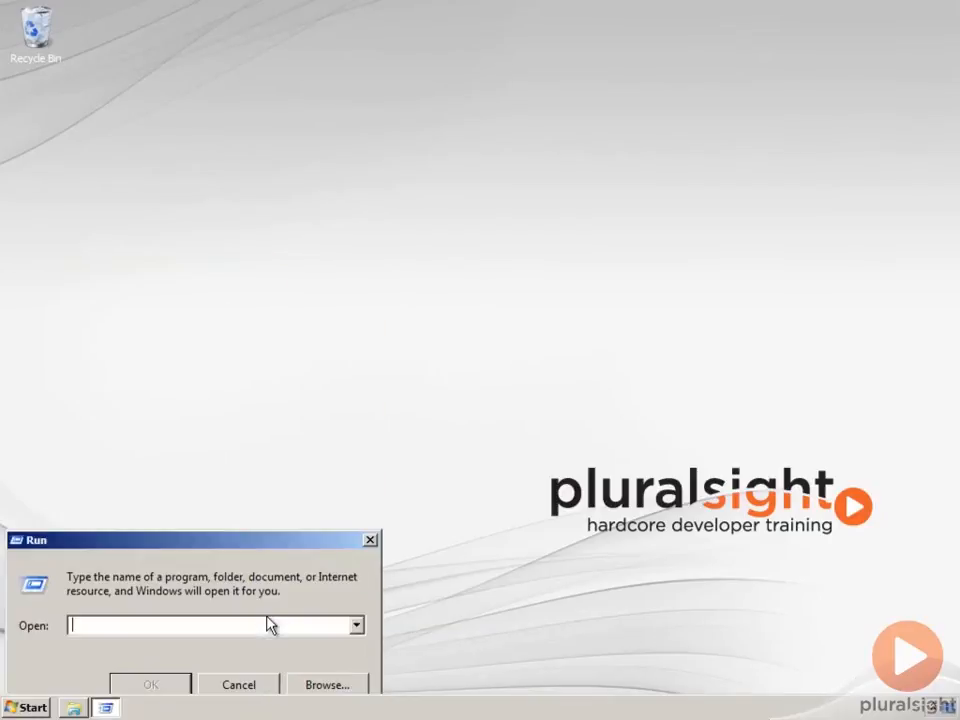
pyautogui.write('per')
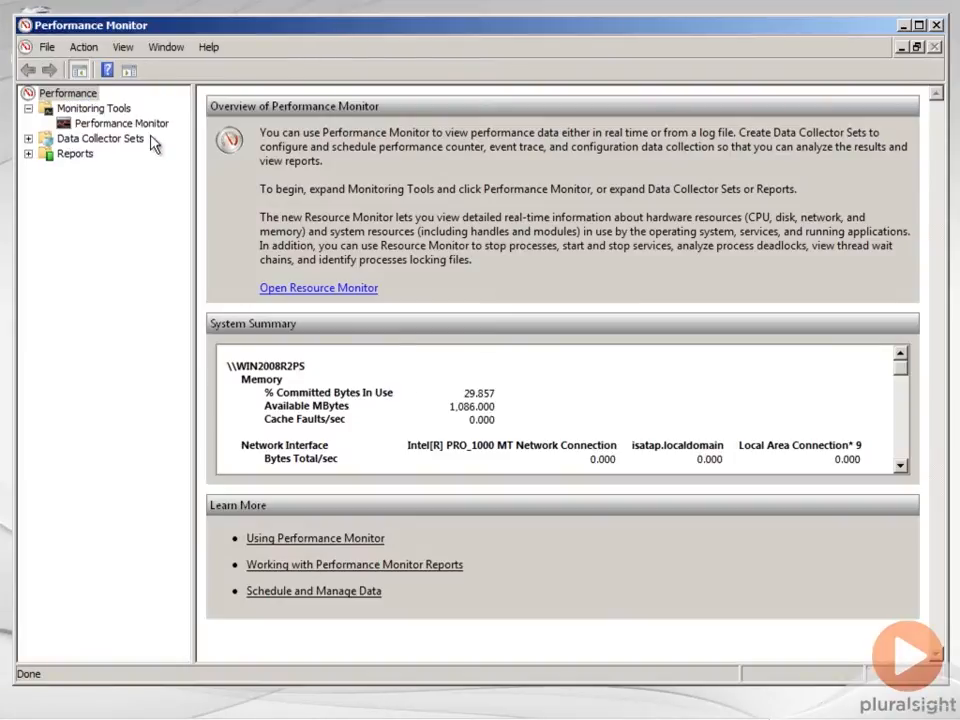
# Show the live Performance Monitor graph and bring up the Add Counters dialog
pyautogui.click(122, 122)
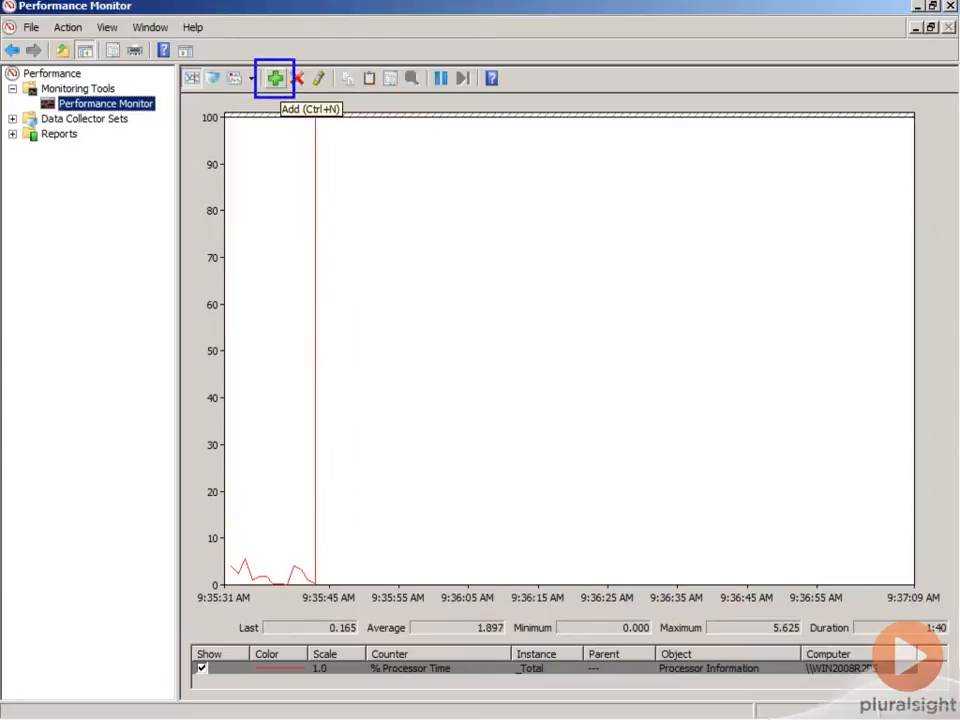
pyautogui.click(274, 78)
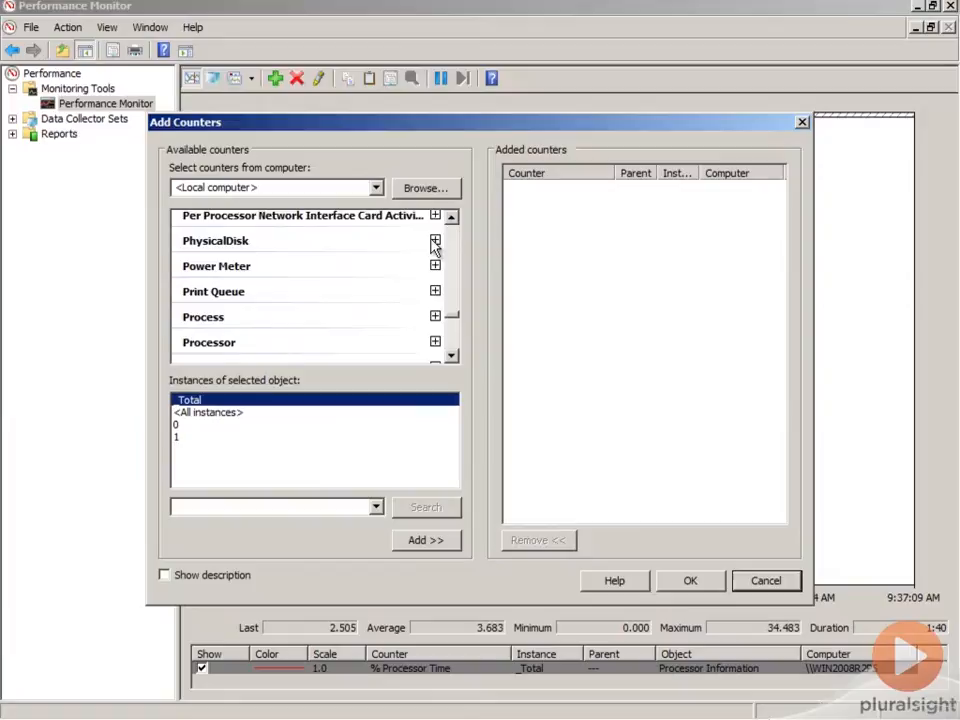
# Add PhysicalDisk Avg. Disk sec/Read and Avg. Disk sec/Write for instance 0 C:
pyautogui.click(434, 240)
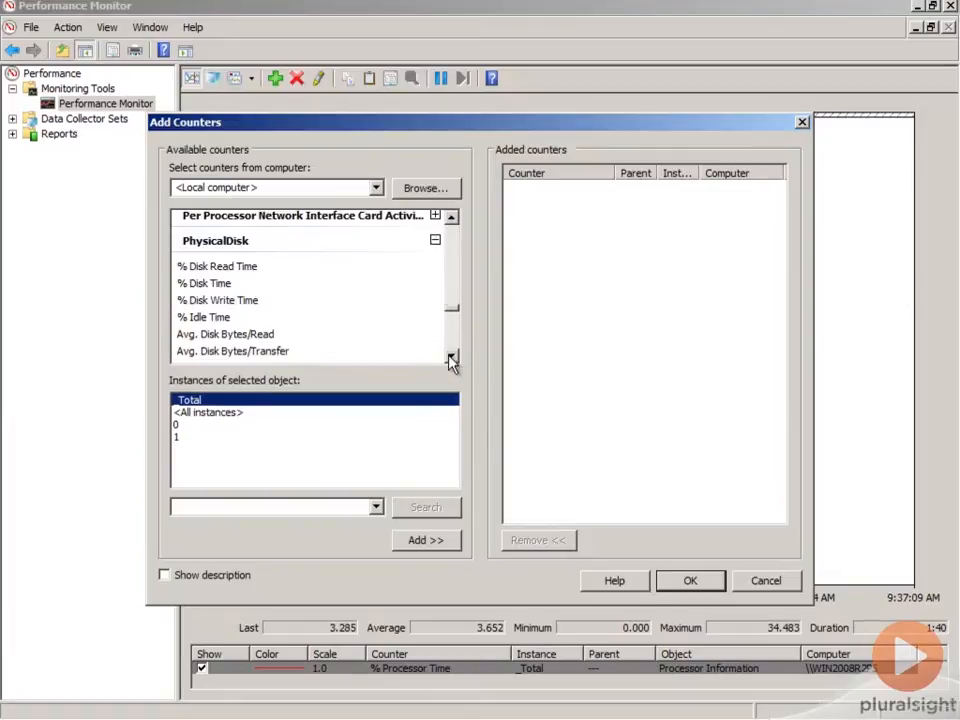
pyautogui.scroll(-3)
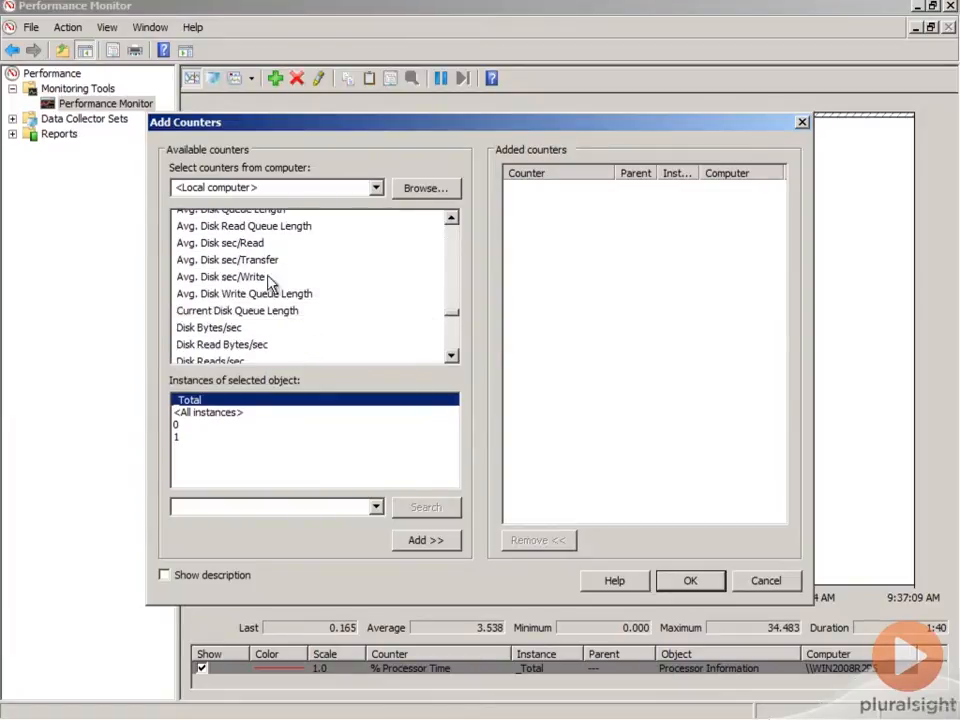
pyautogui.click(220, 242)
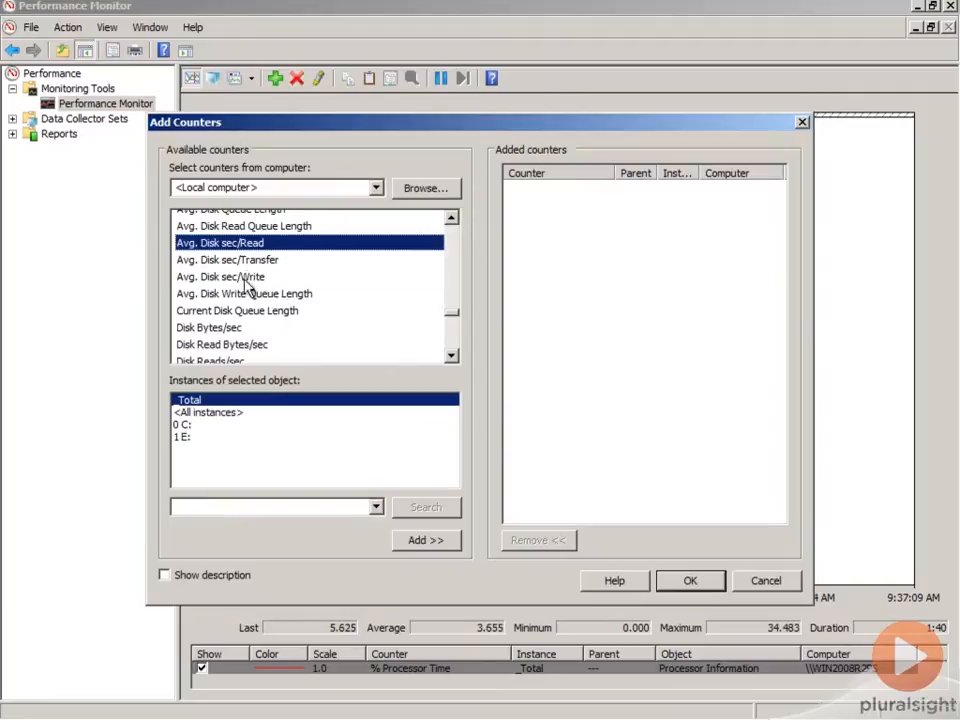
pyautogui.click(220, 276)
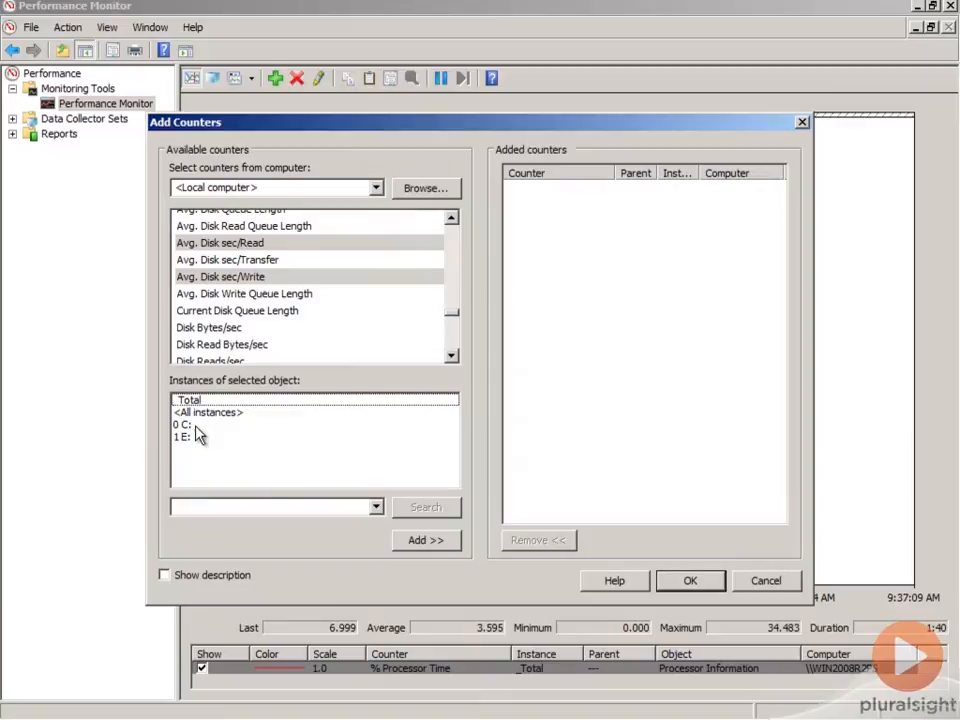
pyautogui.click(183, 424)
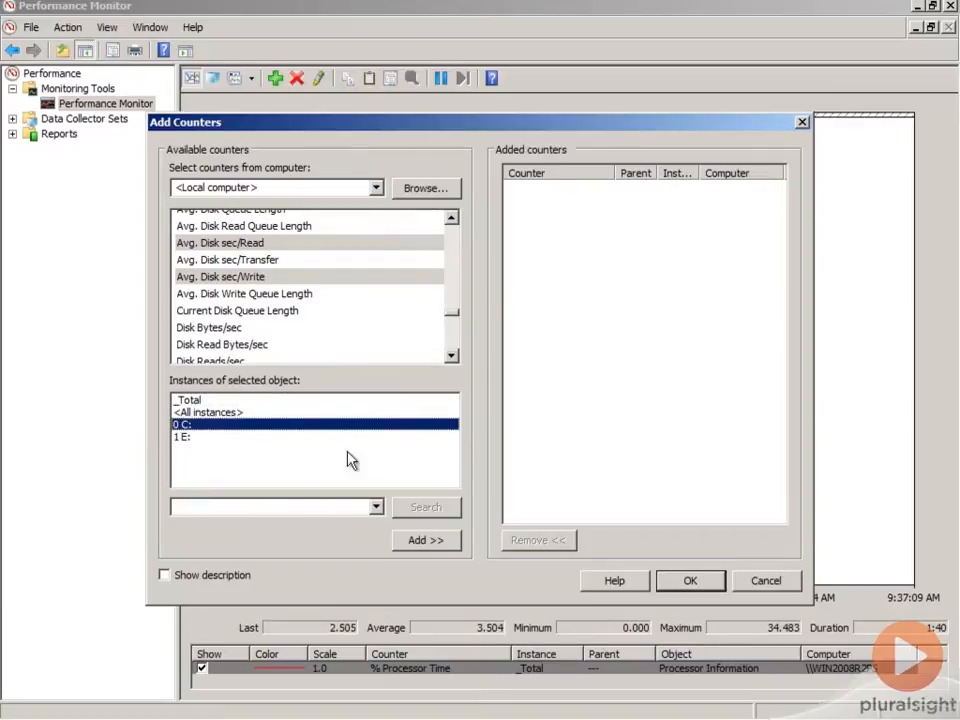
pyautogui.click(426, 540)
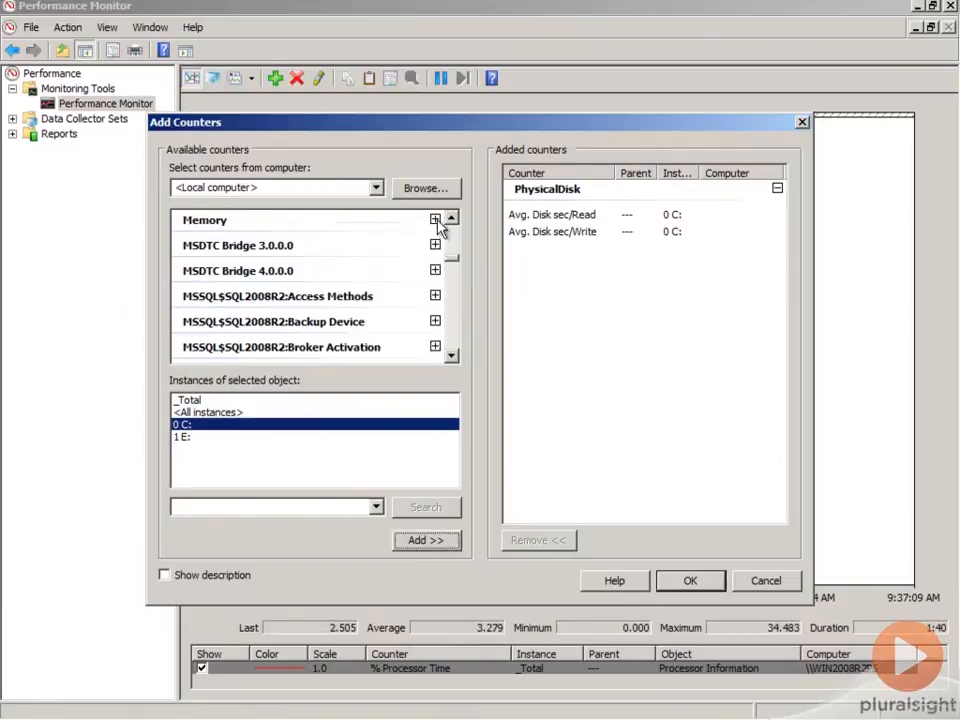
# Add the Memory Available MBytes counter to the chosen counters
pyautogui.click(435, 218)
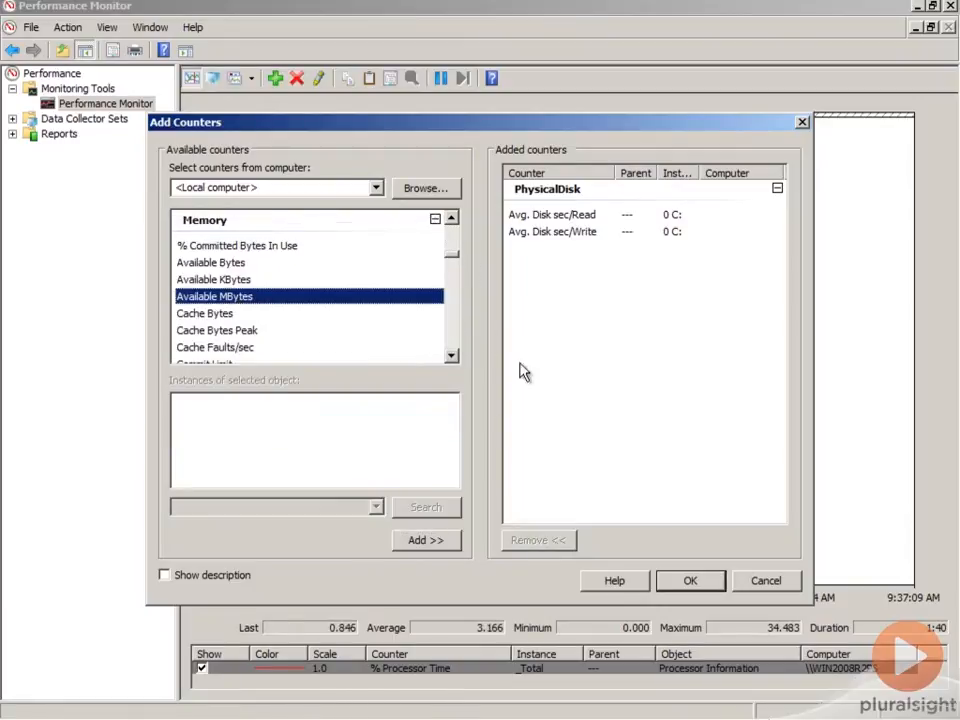
pyautogui.click(425, 540)
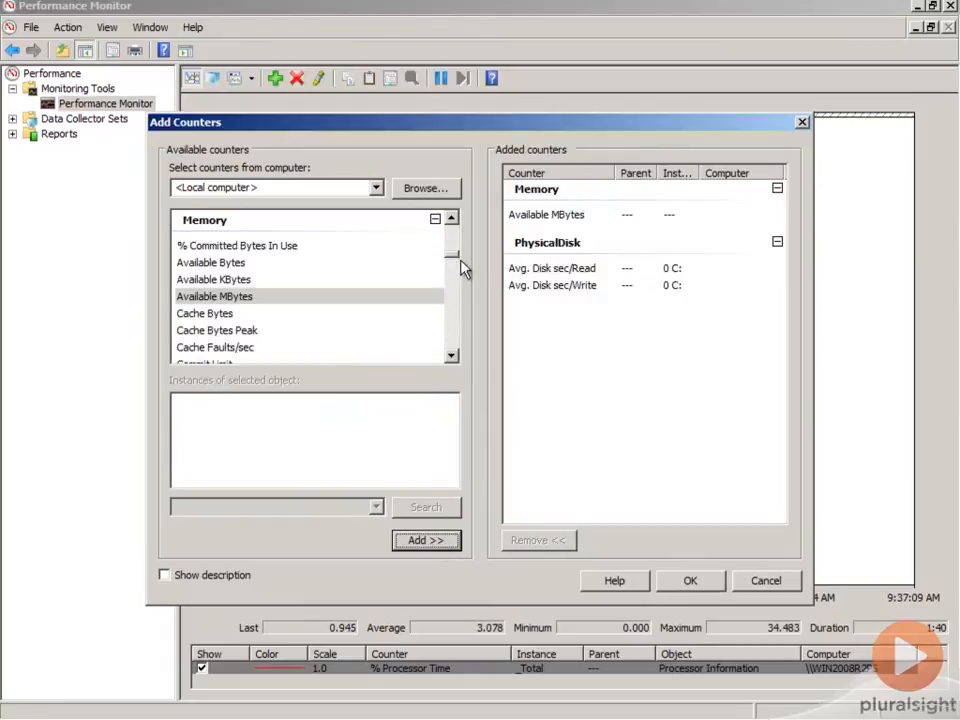
pyautogui.scroll(-3)
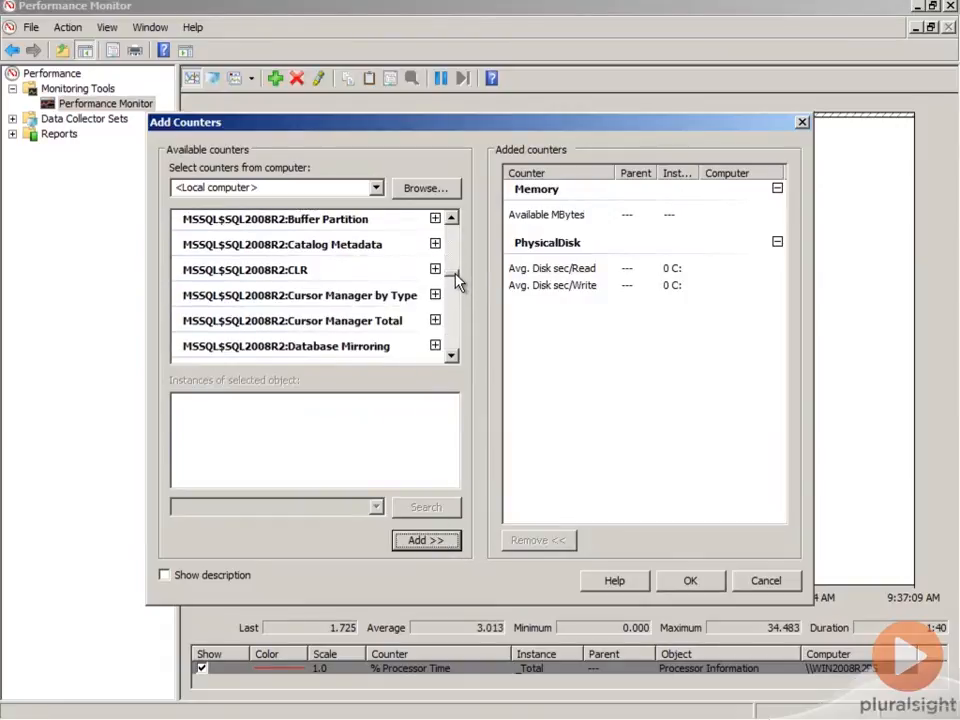
pyautogui.scroll(-3)
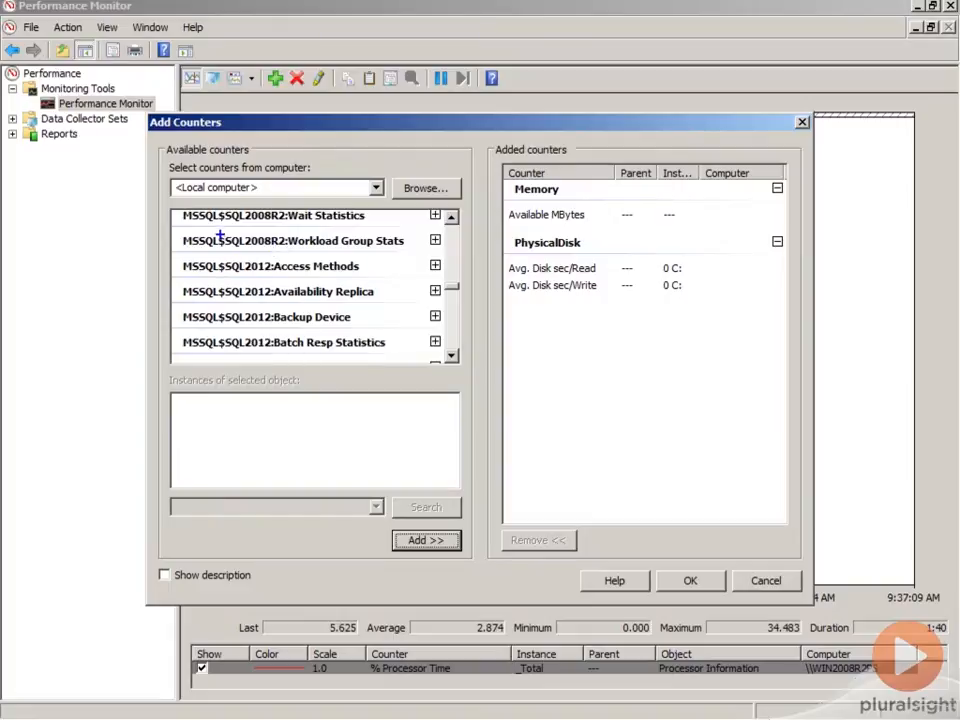
# Add MSSQL$SQL2012:SQL Statistics Batch Requests/sec and confirm the counter selection
pyautogui.click(290, 240)
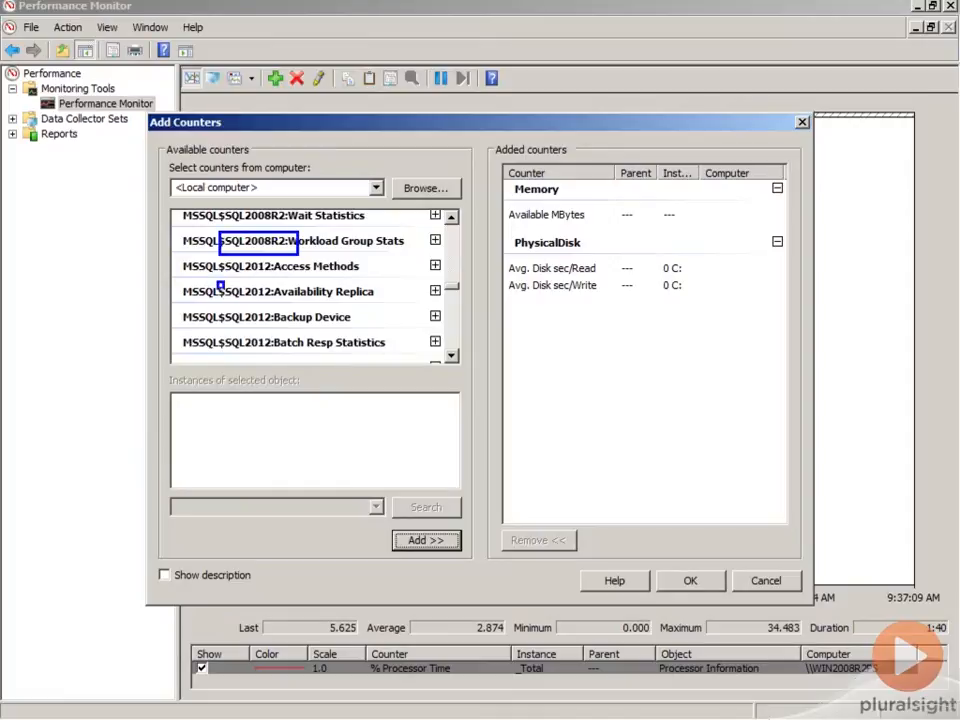
pyautogui.click(276, 291)
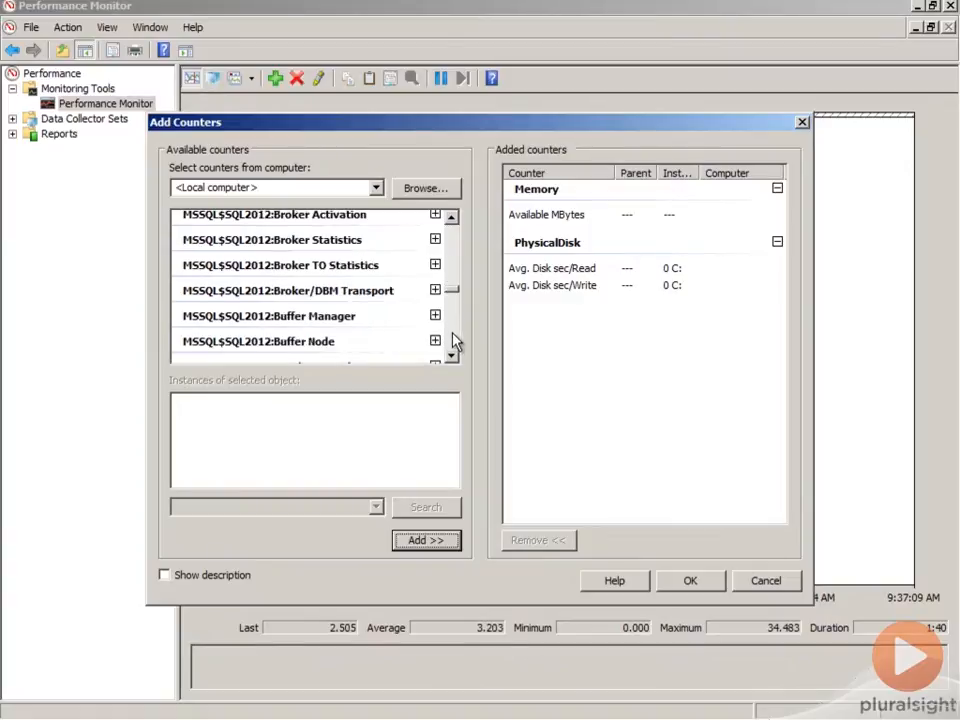
pyautogui.scroll(-3)
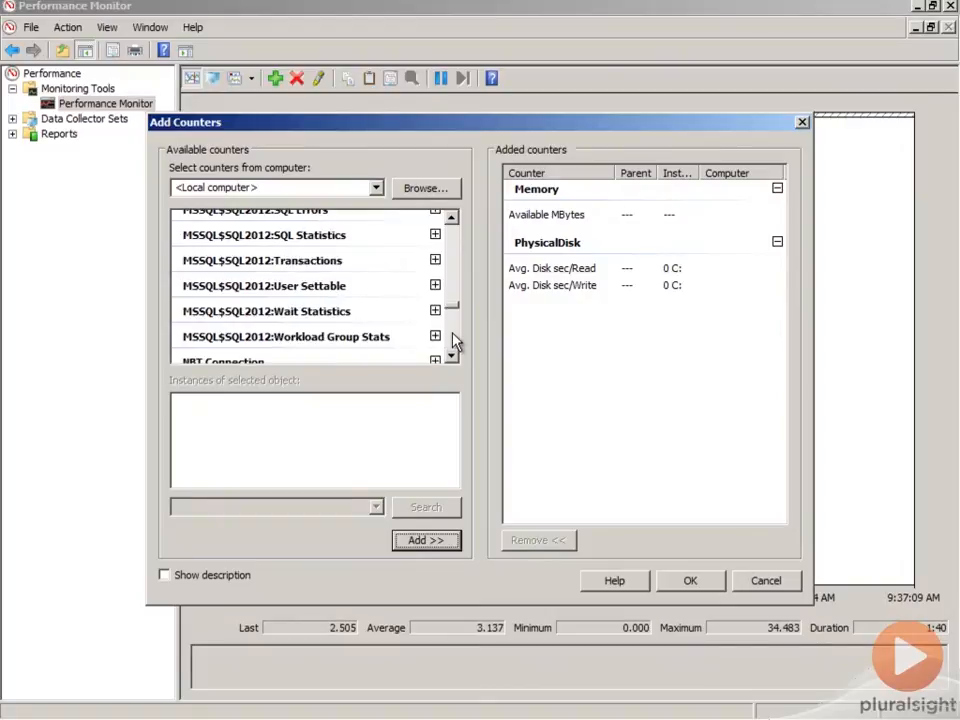
pyautogui.click(434, 234)
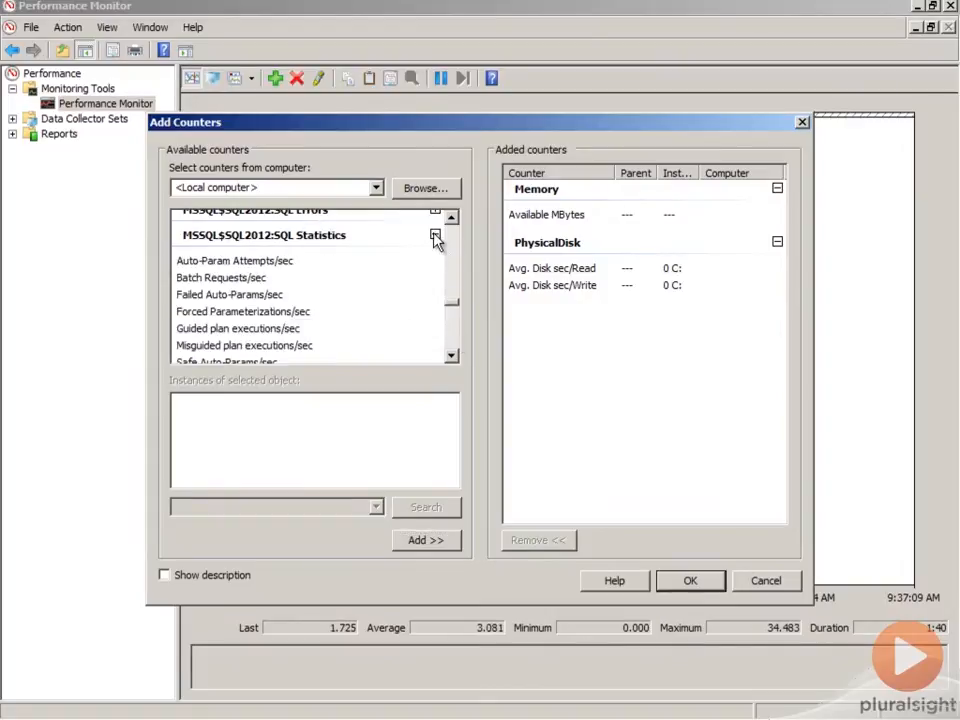
pyautogui.click(220, 277)
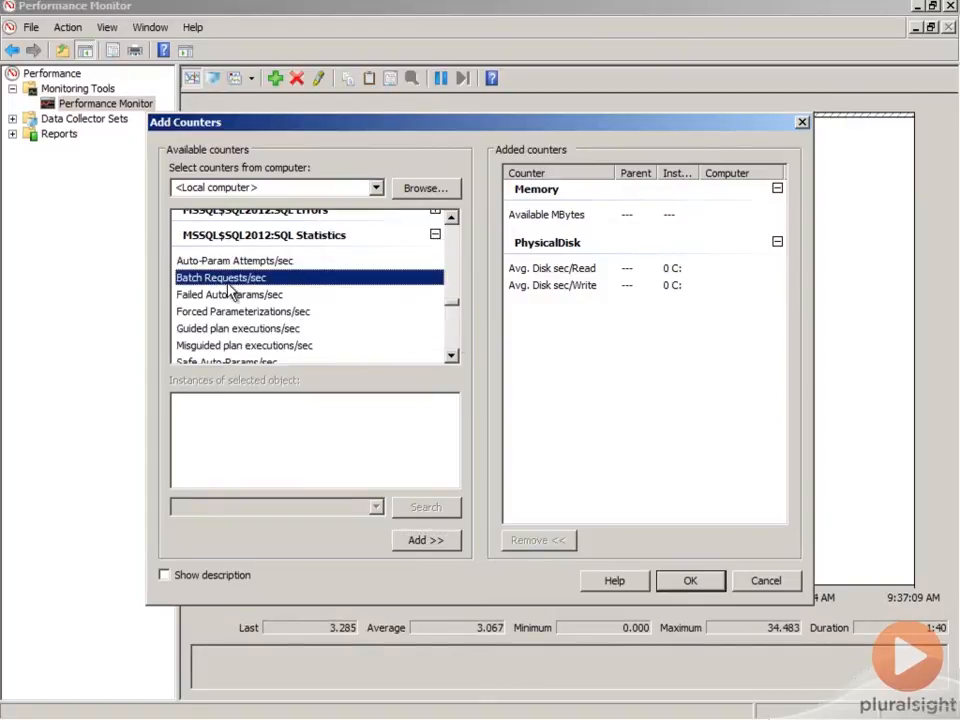
pyautogui.click(425, 540)
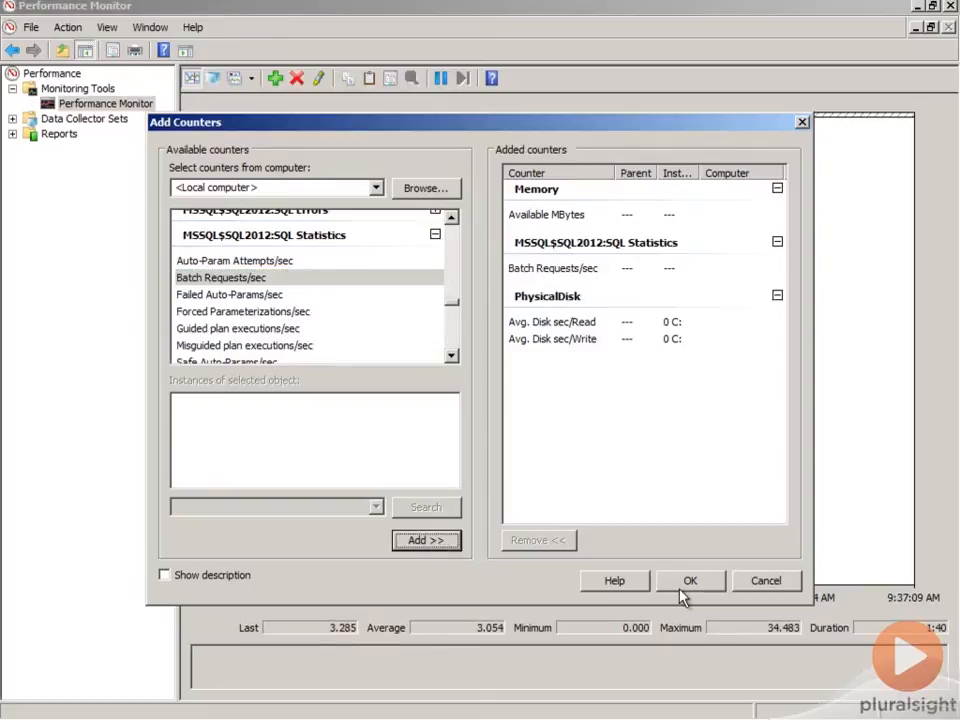
pyautogui.click(690, 580)
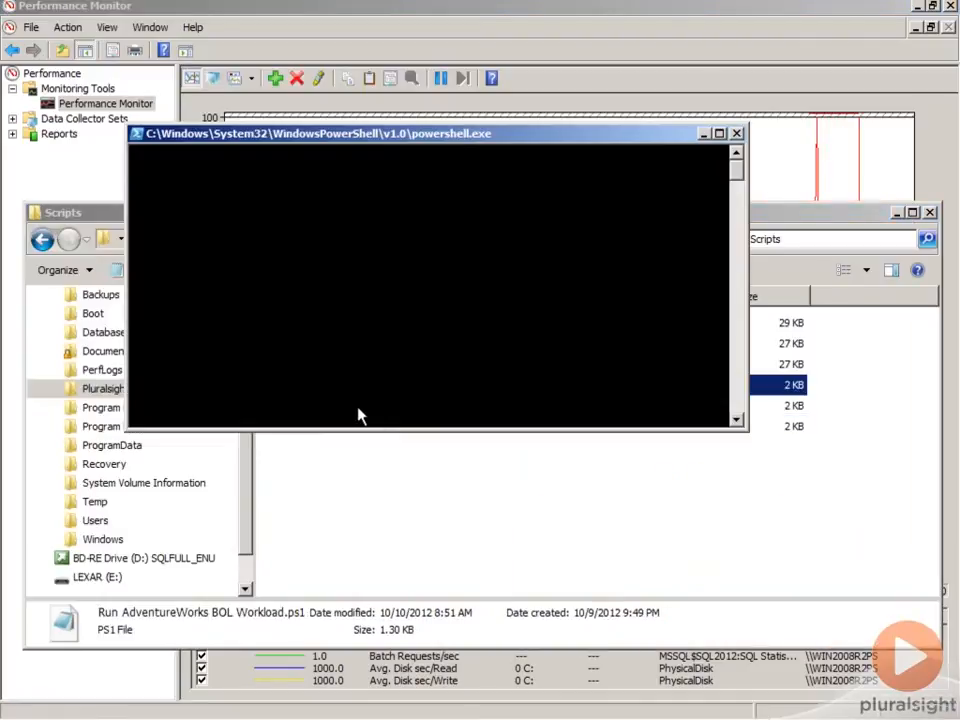
# Run the stored-procedure workload script from the Scripts folder with PowerShell
pyautogui.rightClick(380, 405)
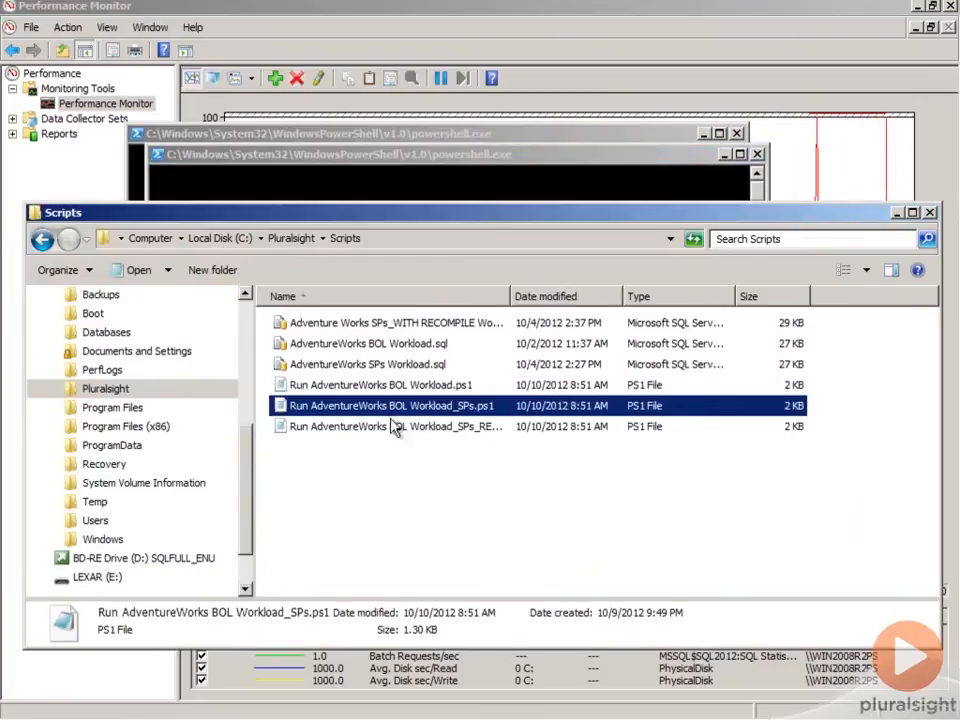
pyautogui.doubleClick(390, 405)
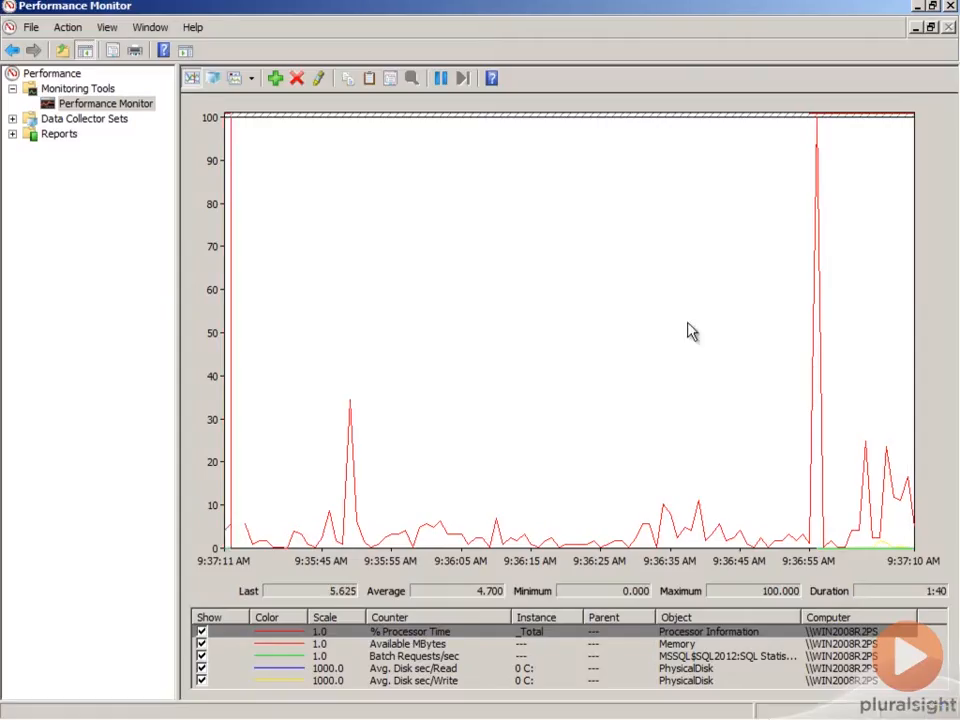
pyautogui.moveTo(522, 628)
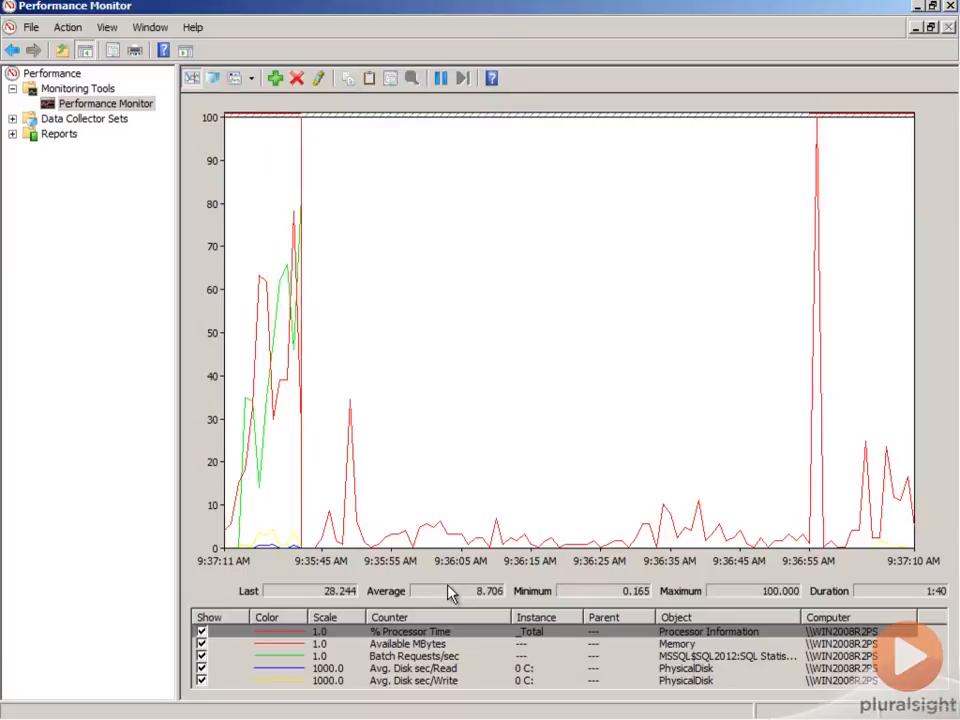
pyautogui.moveTo(318, 78)
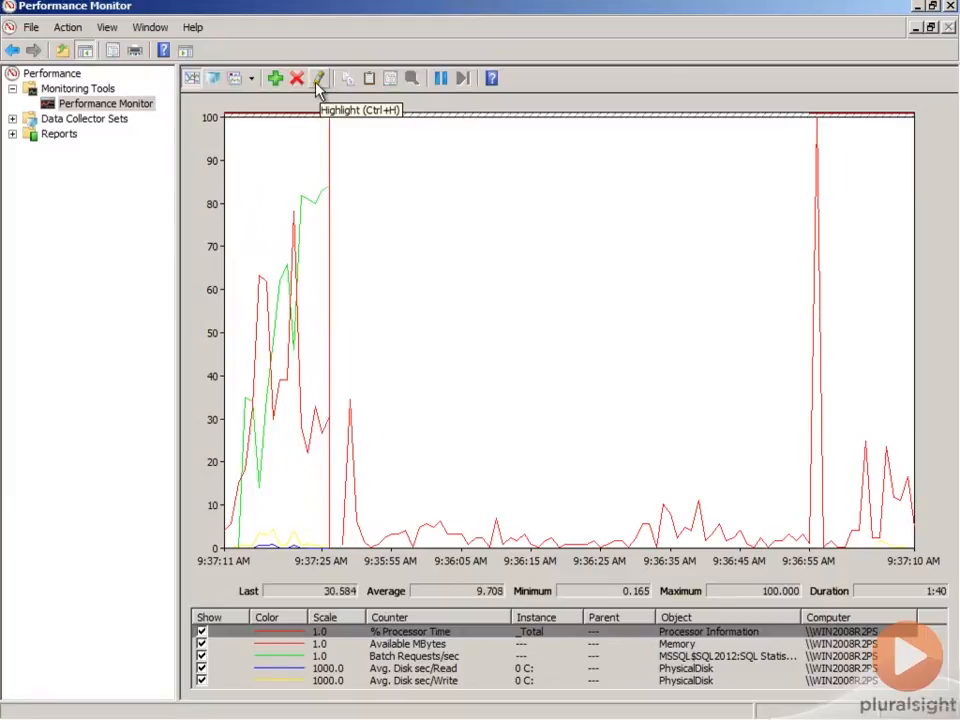
# Turn on highlighting and select Batch Requests/sec in the legend so it stands out
pyautogui.click(318, 78)
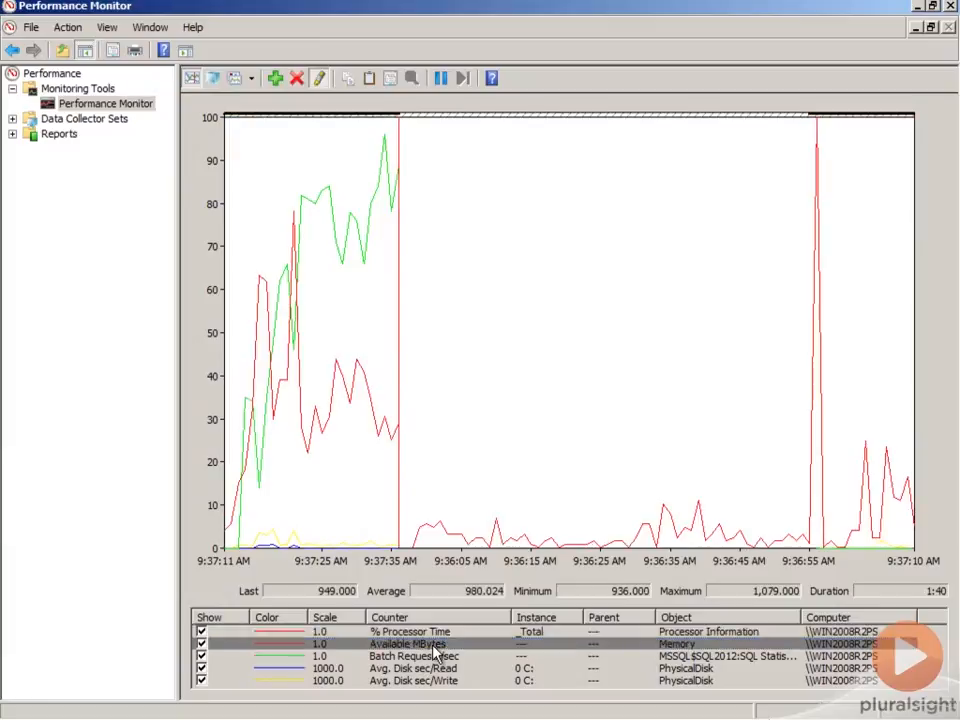
pyautogui.click(410, 643)
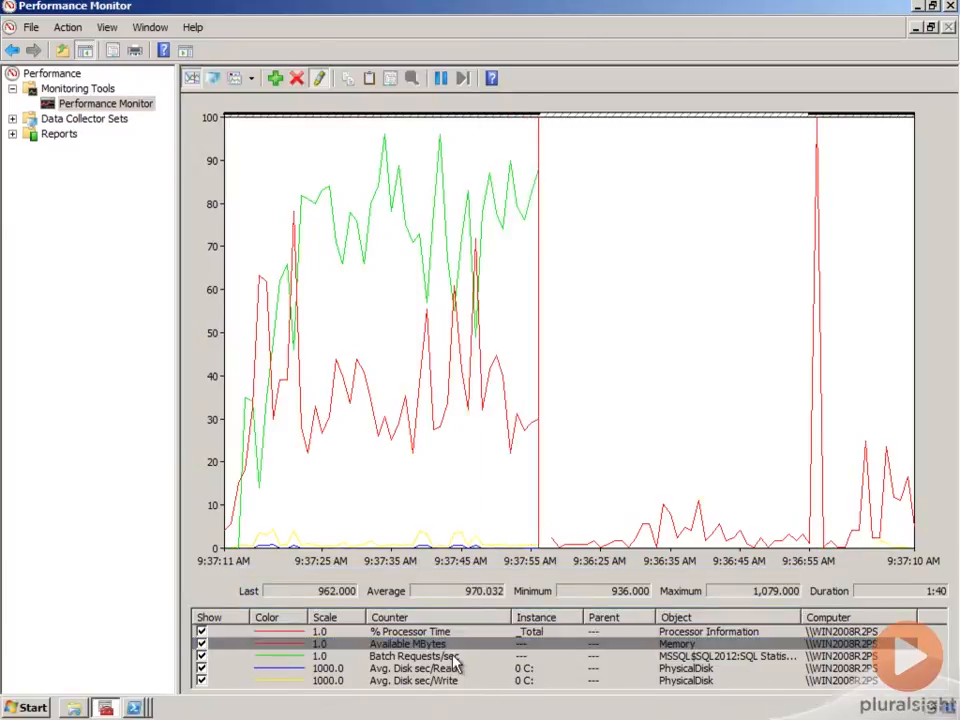
pyautogui.click(420, 656)
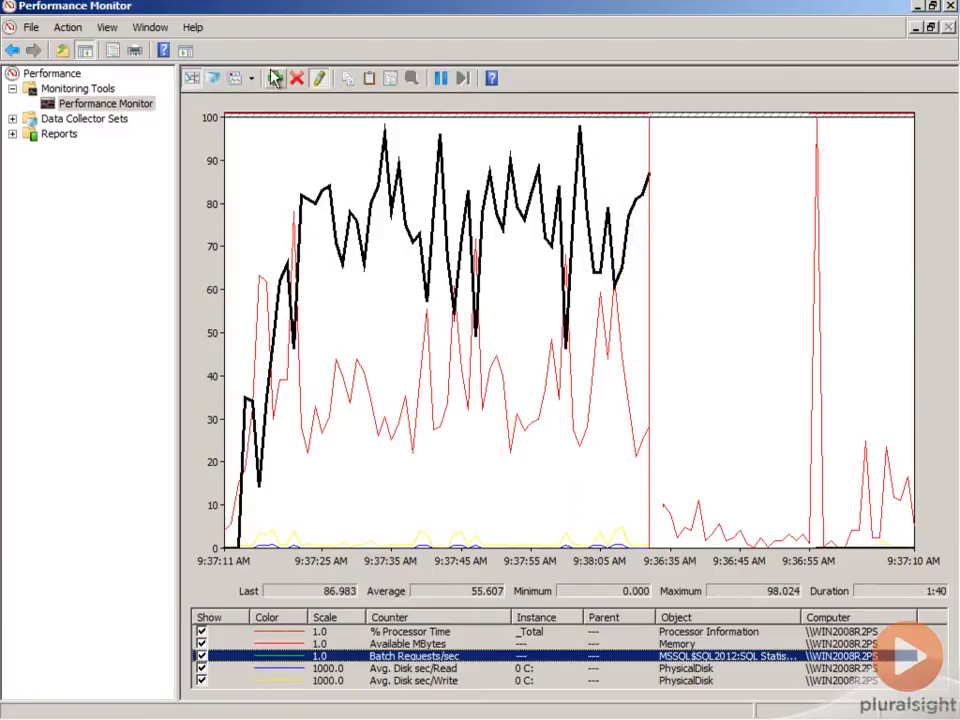
pyautogui.moveTo(254, 78)
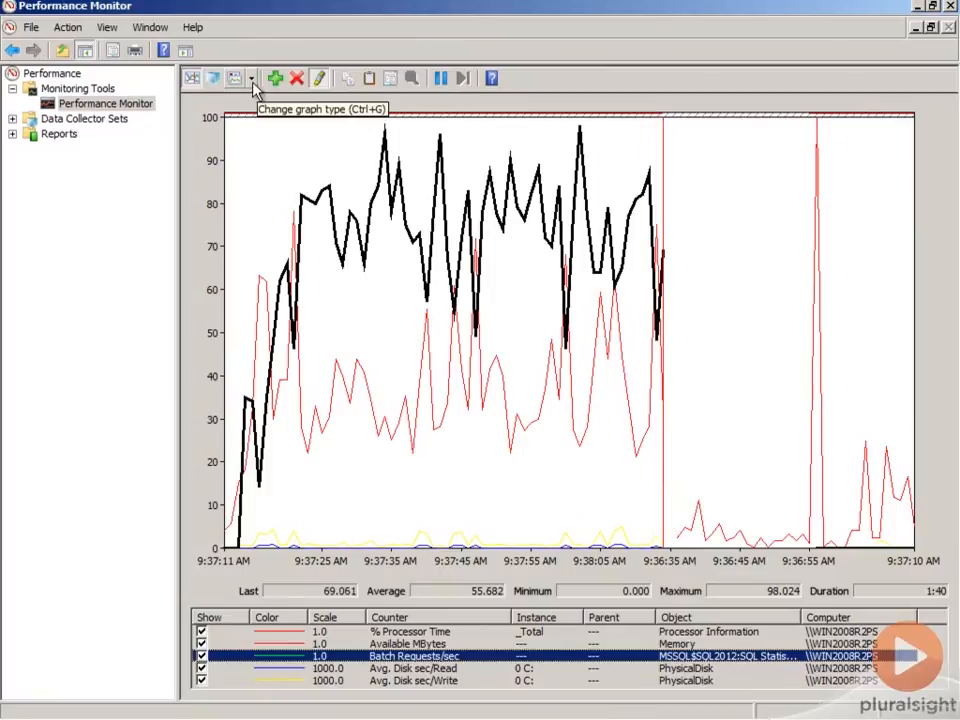
pyautogui.click(253, 78)
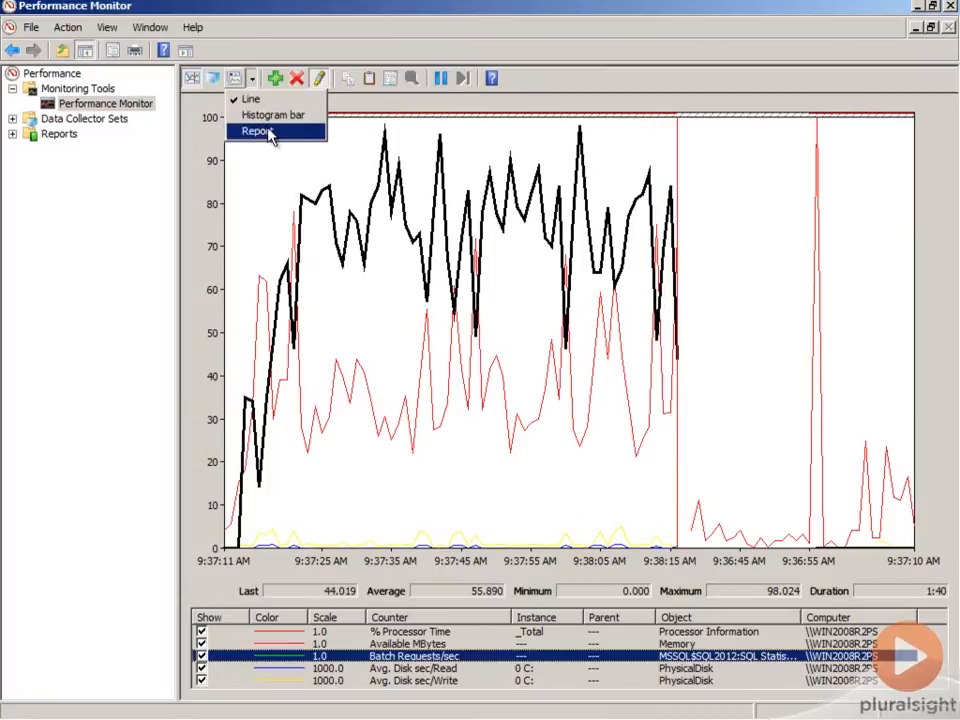
pyautogui.click(257, 131)
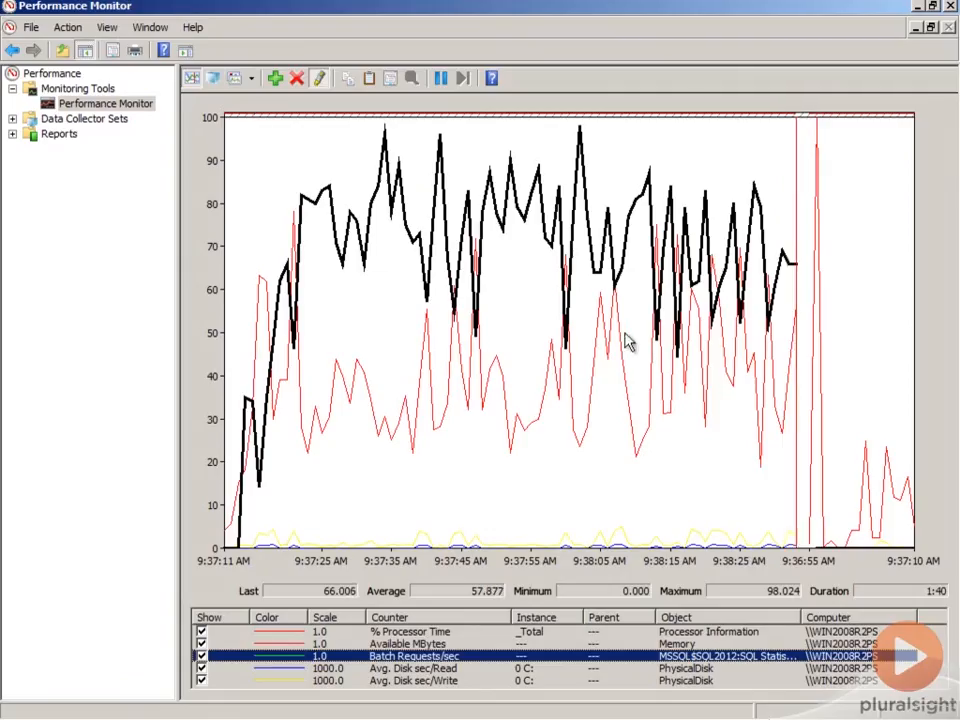
pyautogui.moveTo(570, 388)
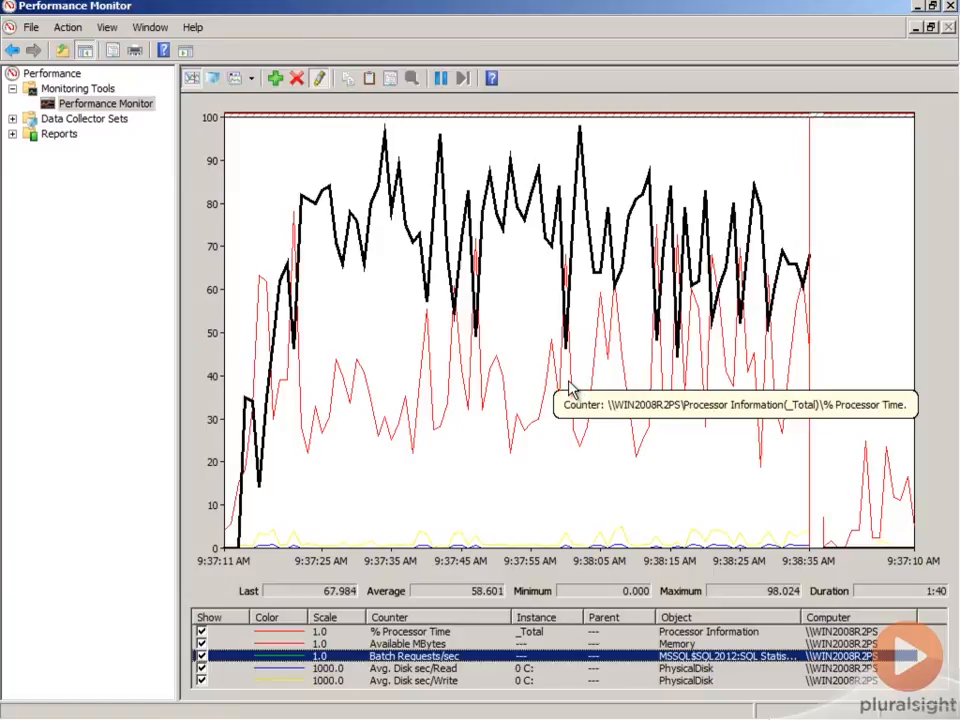
pyautogui.moveTo(640, 480)
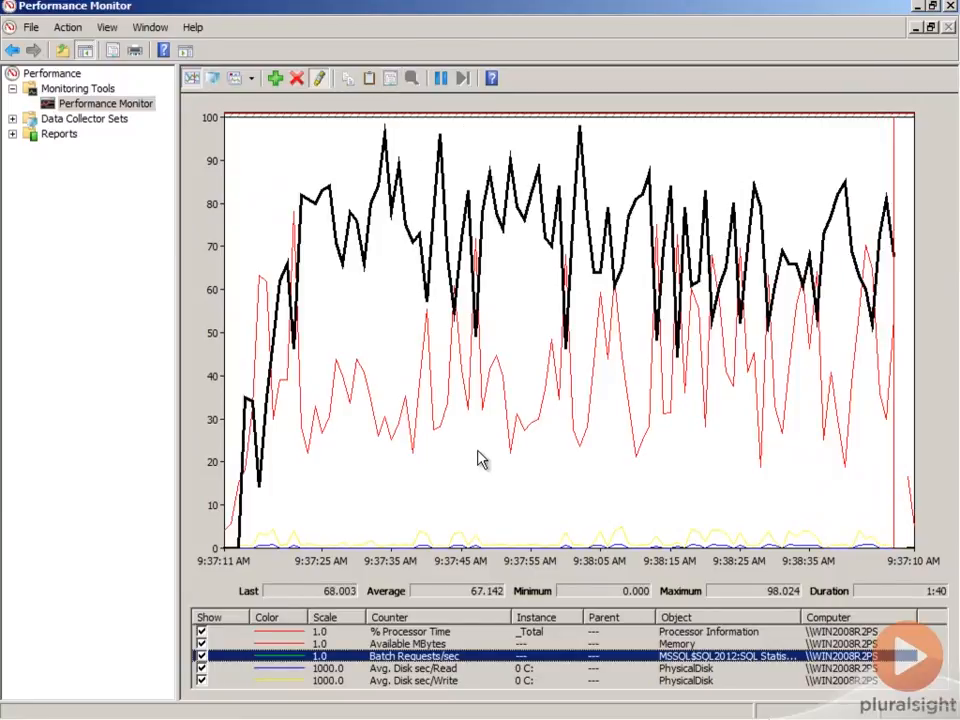
# From the graph's Properties, change the Batch Requests/sec line colour to magenta
pyautogui.rightClick(480, 458)
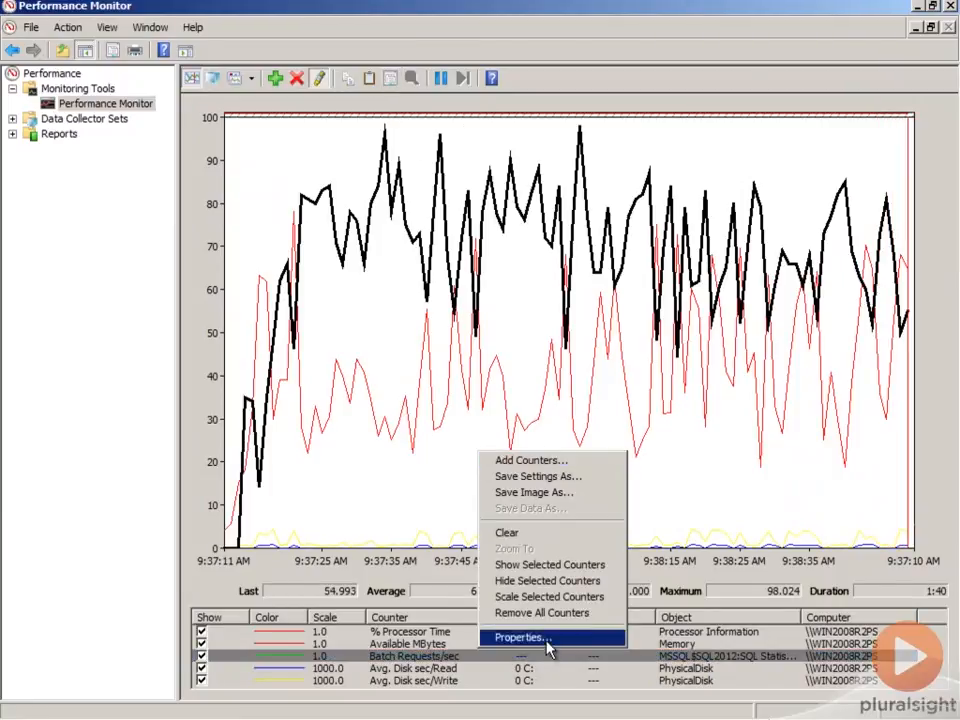
pyautogui.click(521, 637)
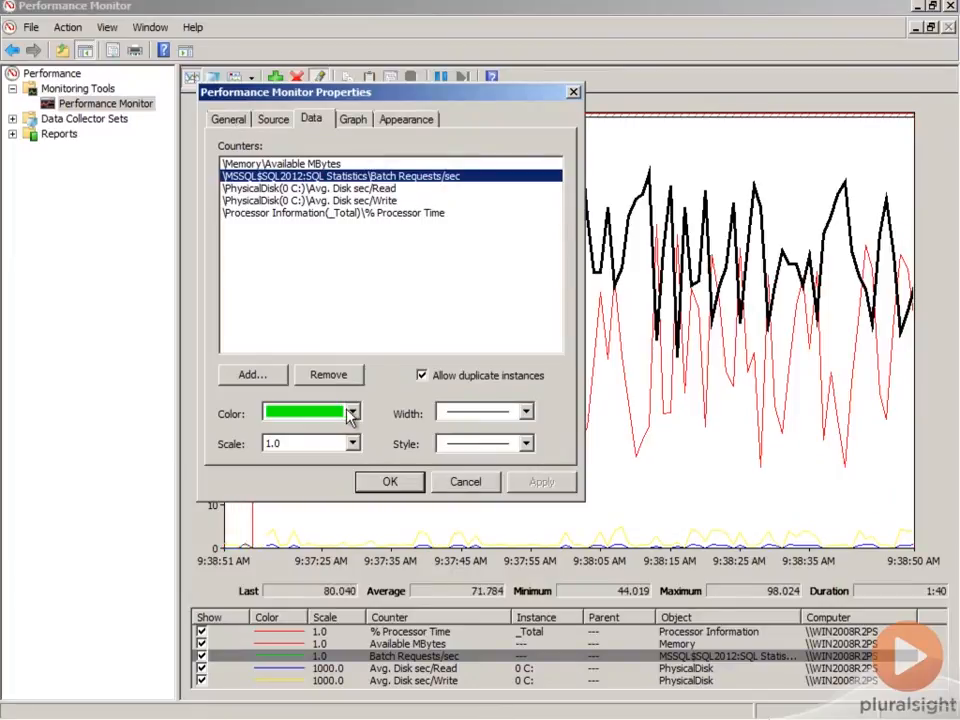
pyautogui.click(347, 412)
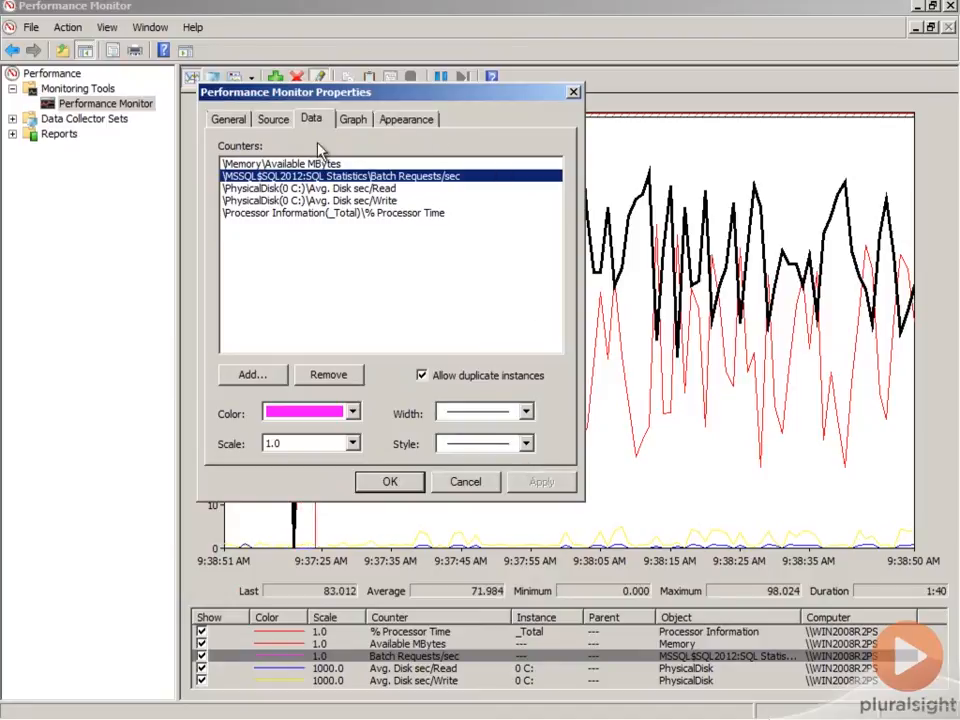
# Check the General settings: sample every 1 second over a 100-second duration
pyautogui.click(228, 119)
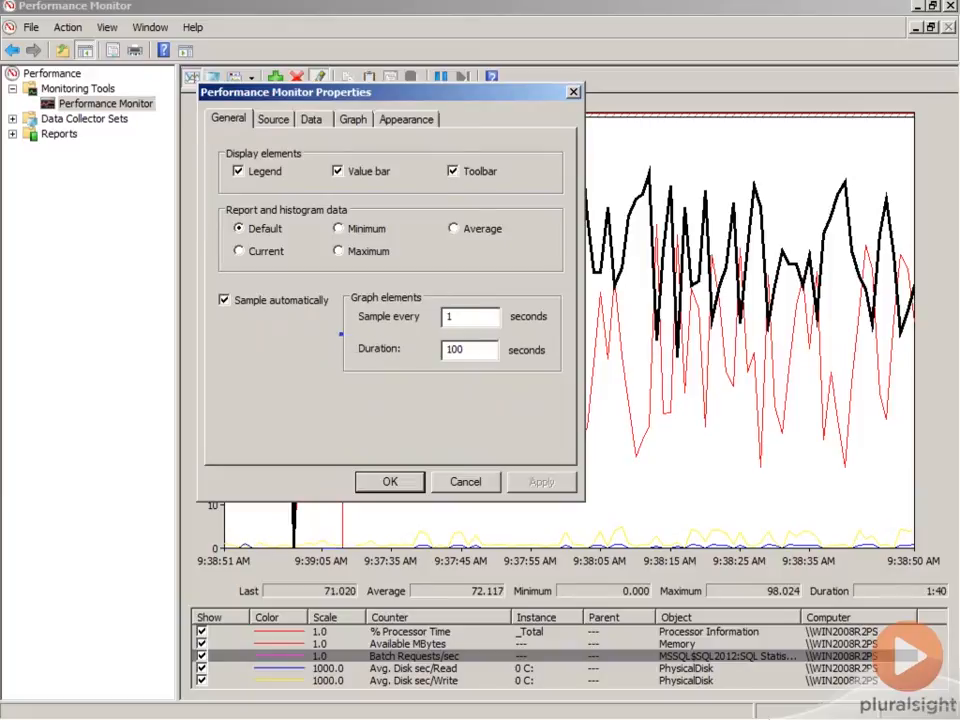
pyautogui.click(469, 349)
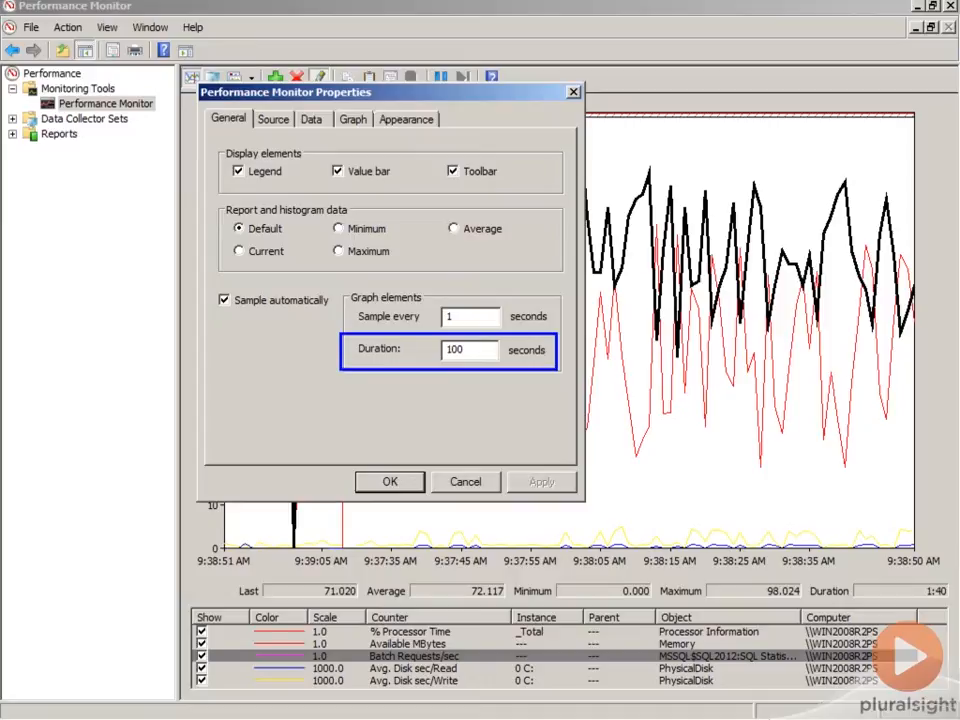
pyautogui.moveTo(277, 378)
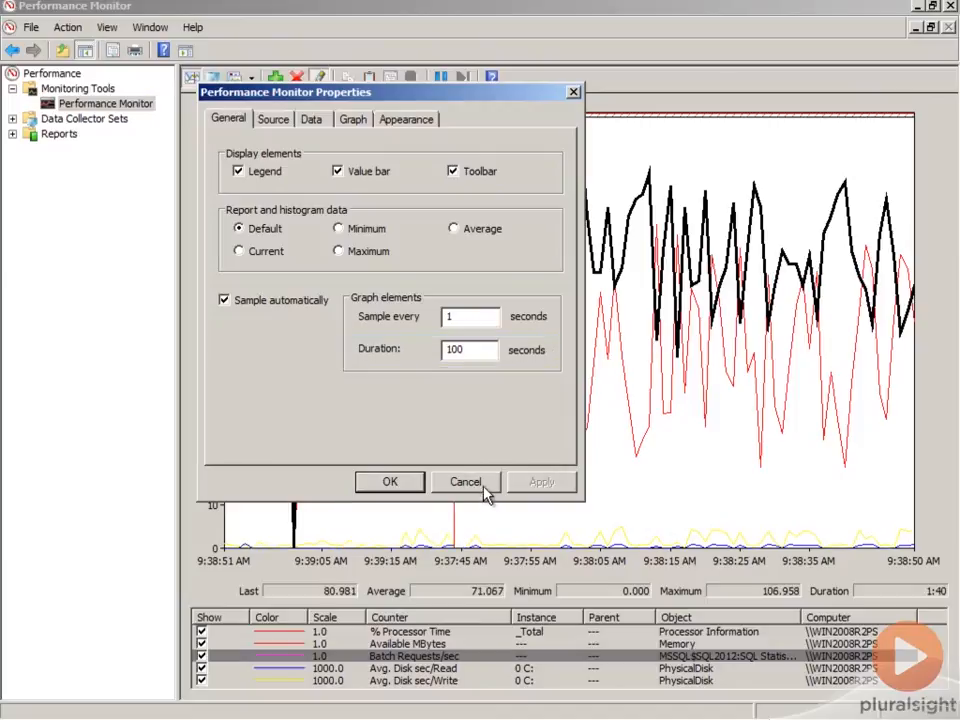
# Close the Properties dialog, leaving the five workload counters on the chart
pyautogui.click(465, 482)
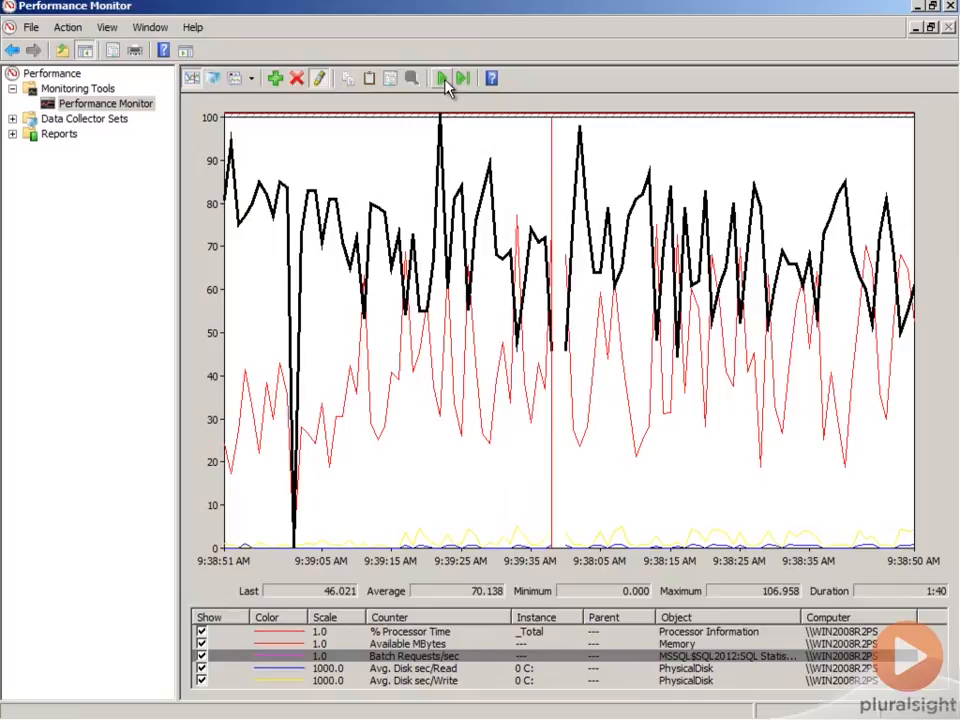
pyautogui.moveTo(345, 78)
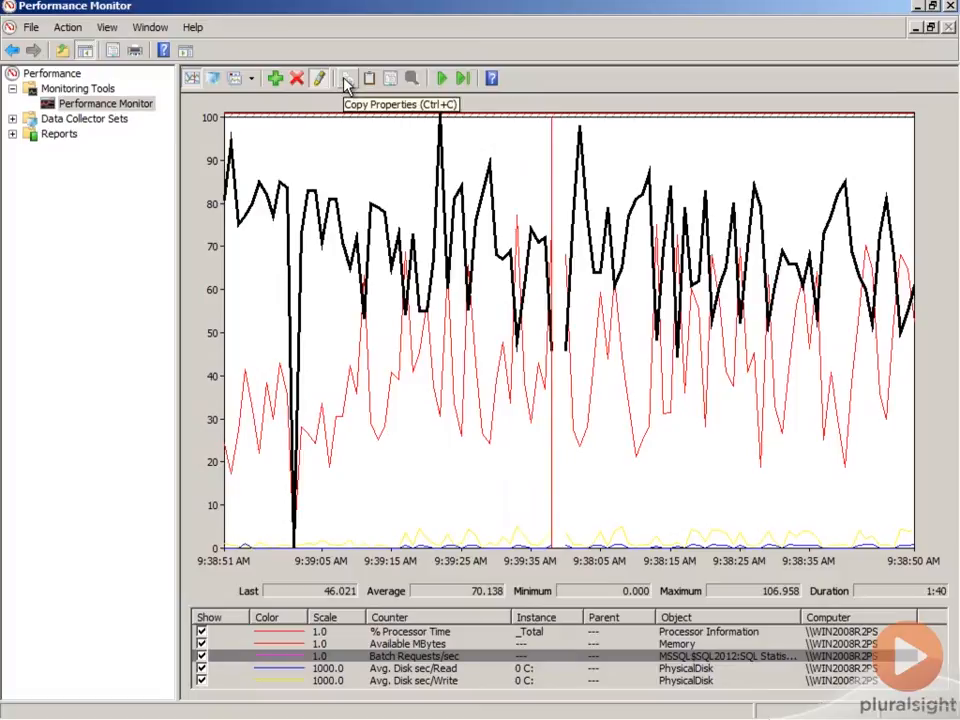
pyautogui.moveTo(63, 676)
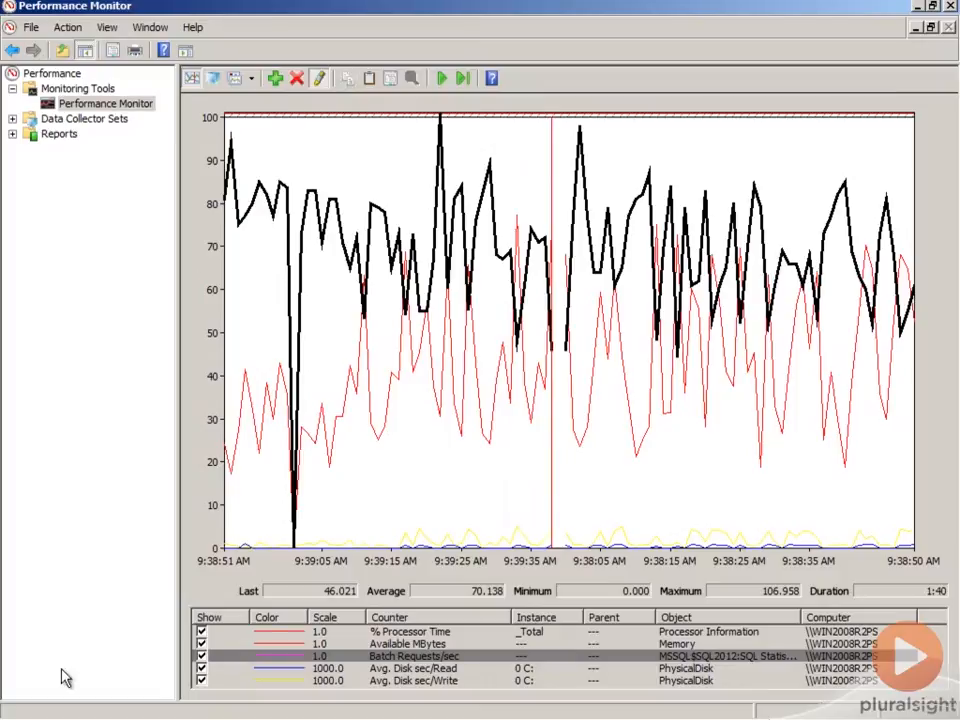
# Launch a second perfmon instance, maximize it, and paste in the five-counter list
pyautogui.click(27, 708)
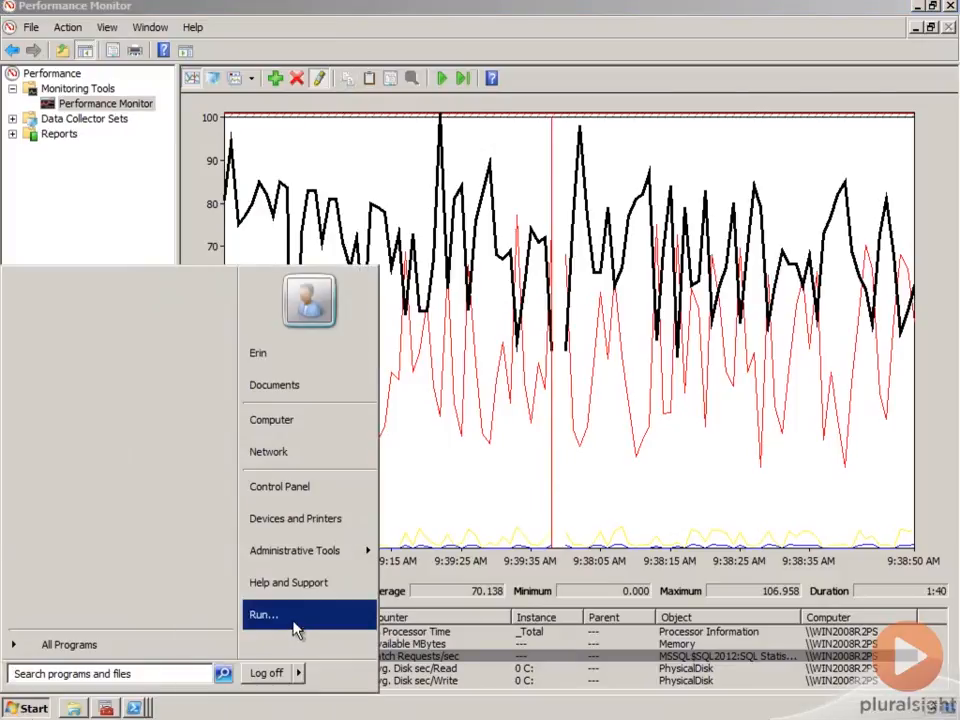
pyautogui.click(263, 614)
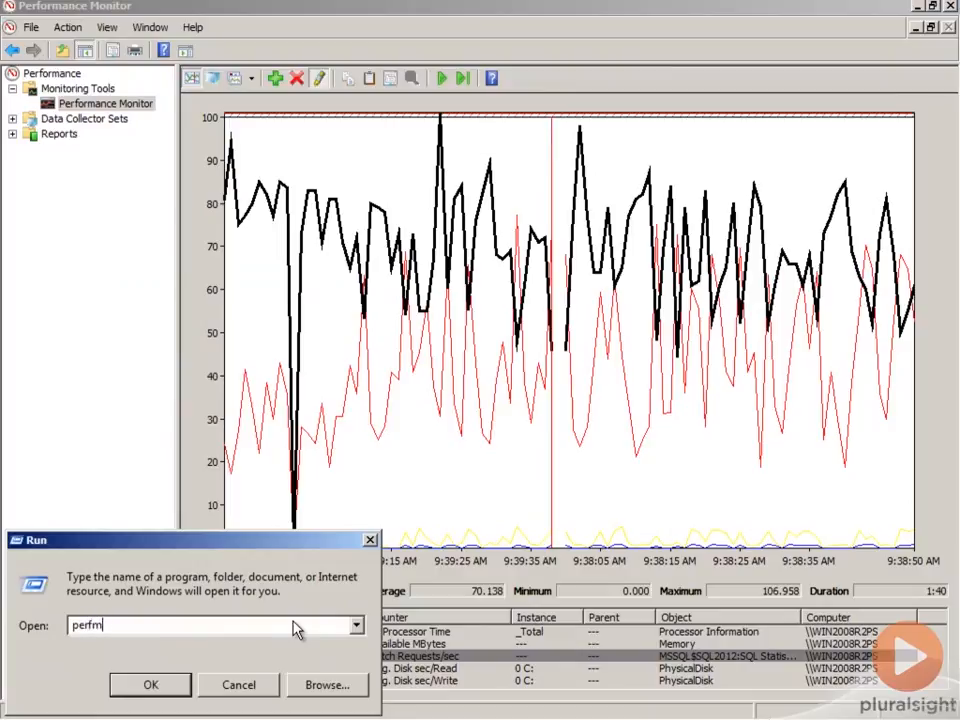
pyautogui.click(150, 685)
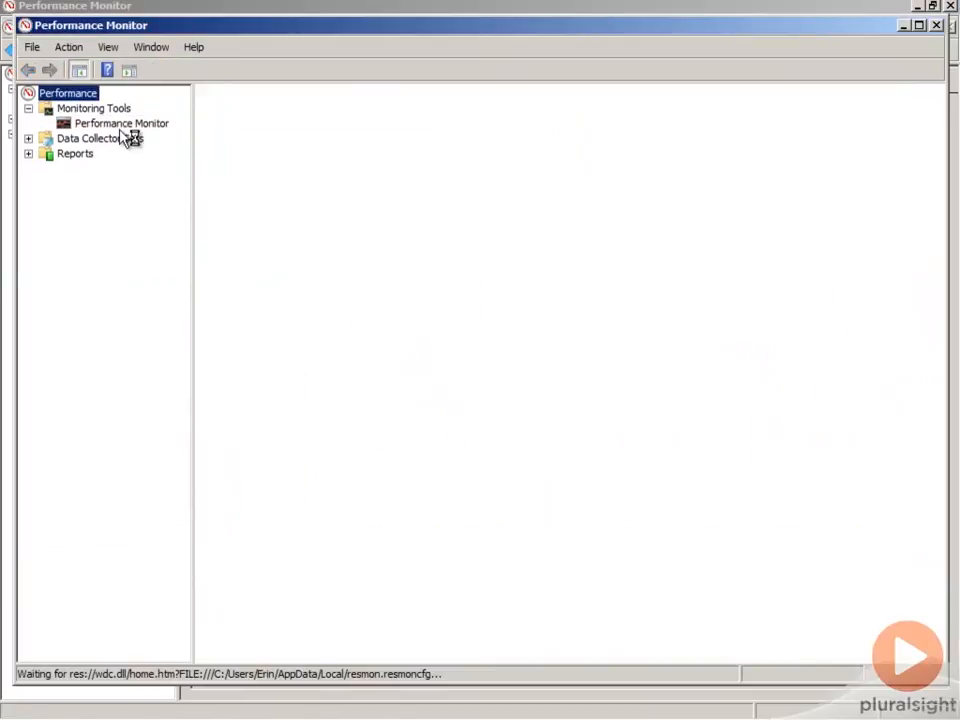
pyautogui.click(120, 122)
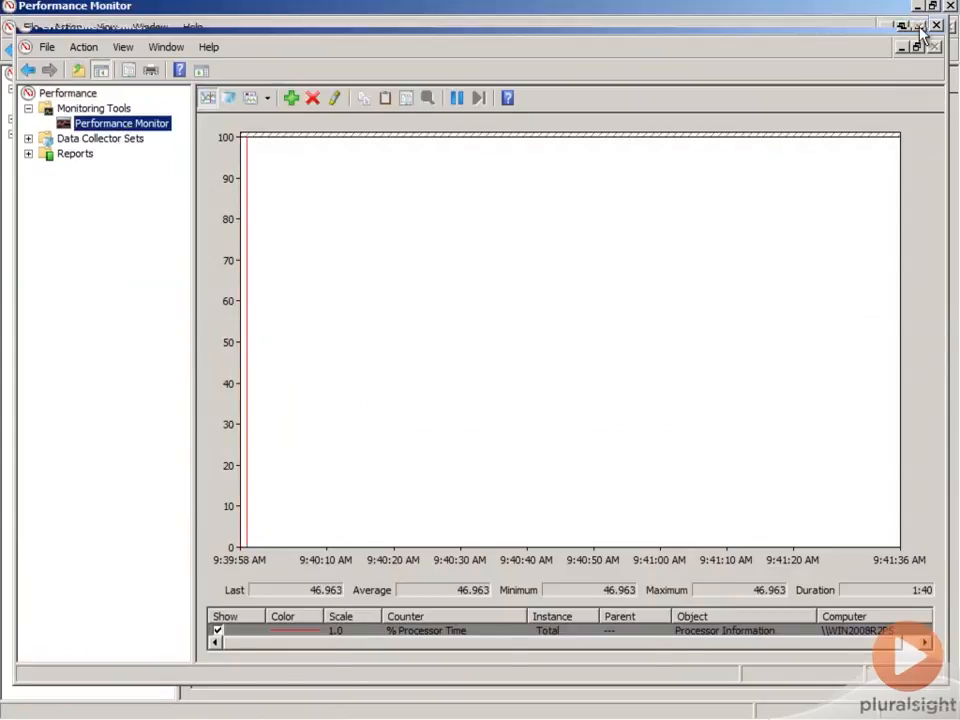
pyautogui.moveTo(390, 78)
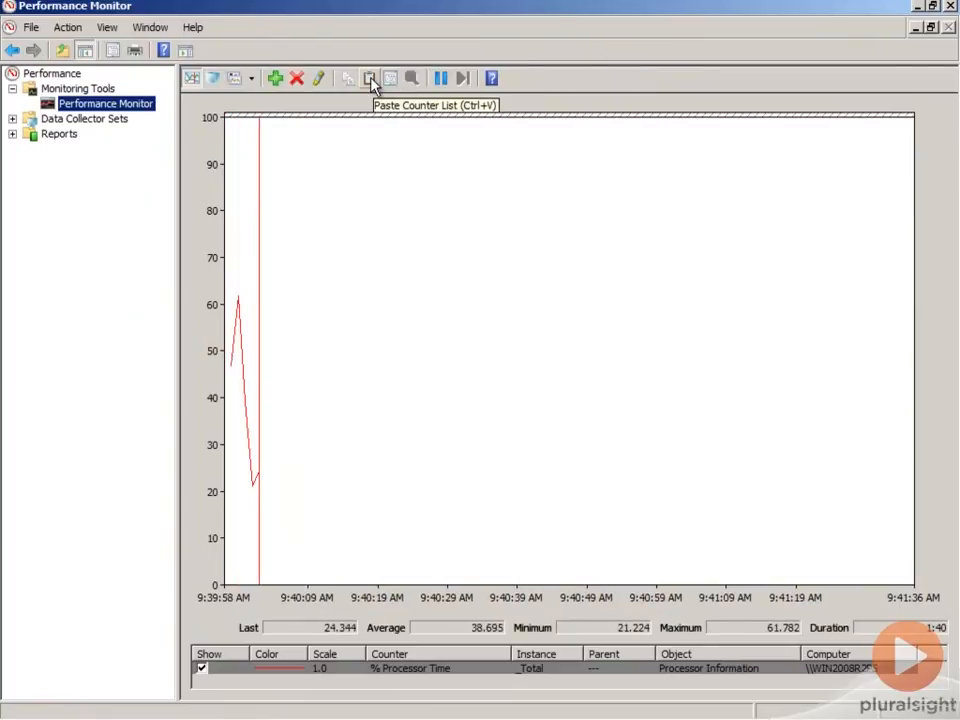
pyautogui.click(369, 78)
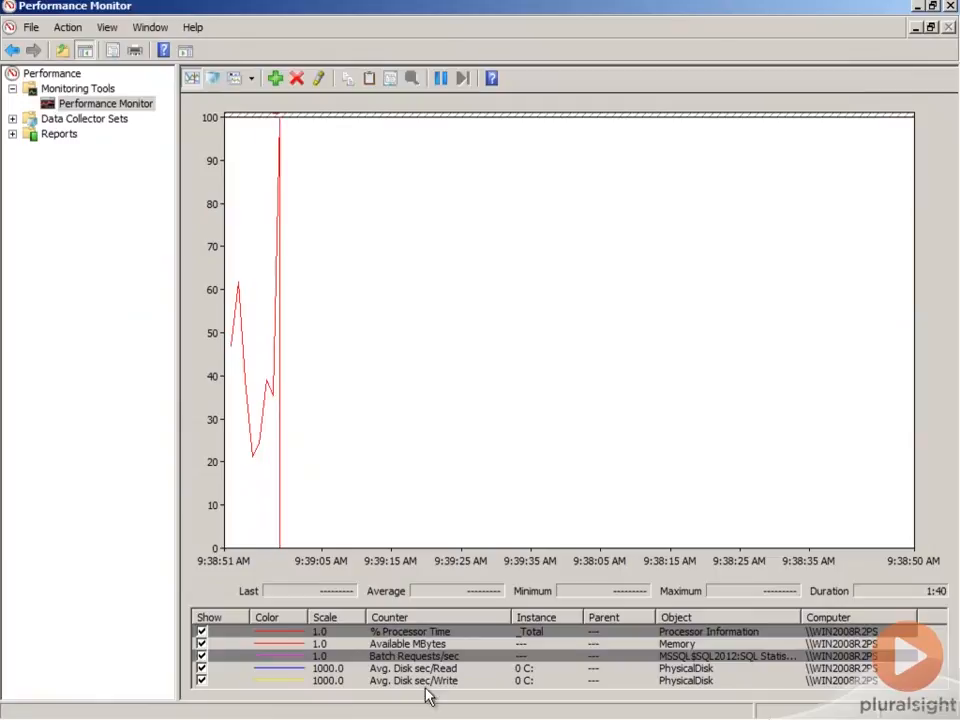
pyautogui.click(430, 680)
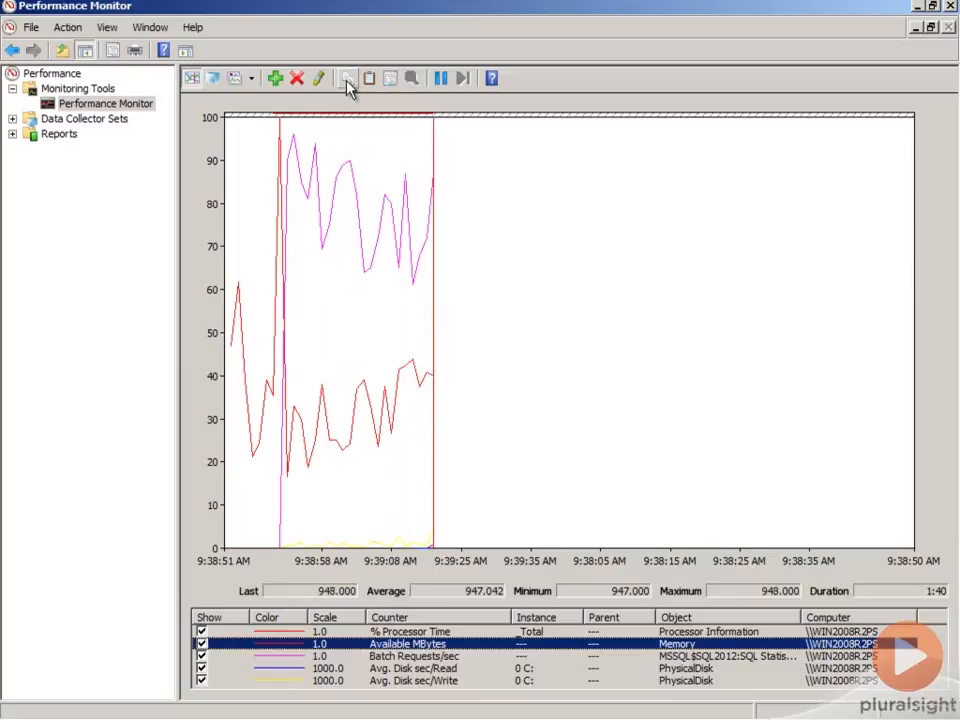
# Launch 'perfmon' from Run, maximize it, and paste in the five workload counters
pyautogui.click(25, 708)
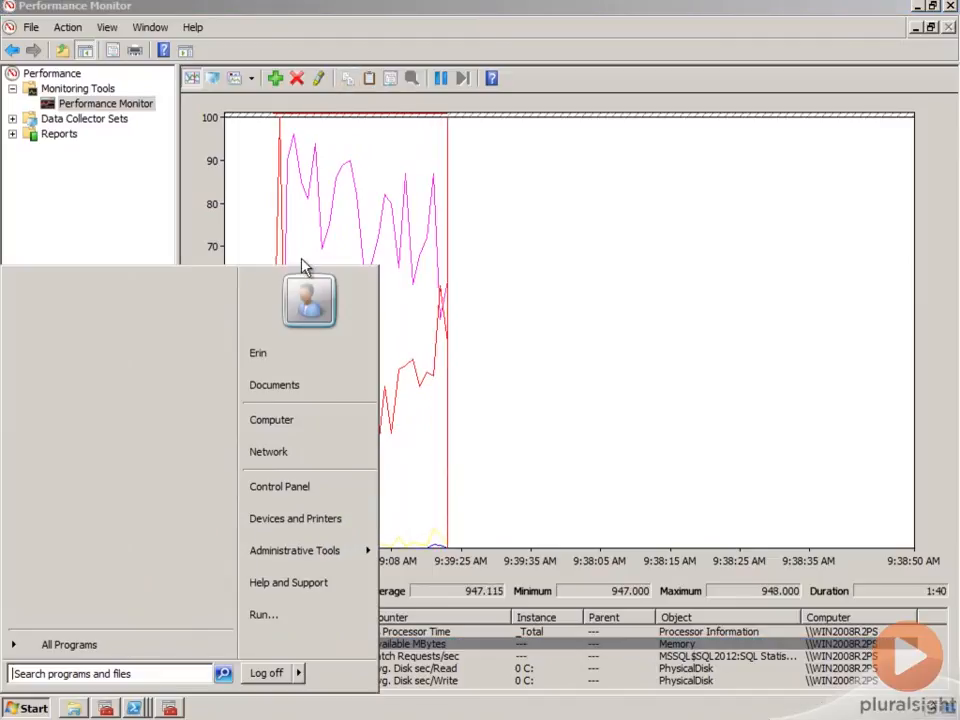
pyautogui.click(263, 614)
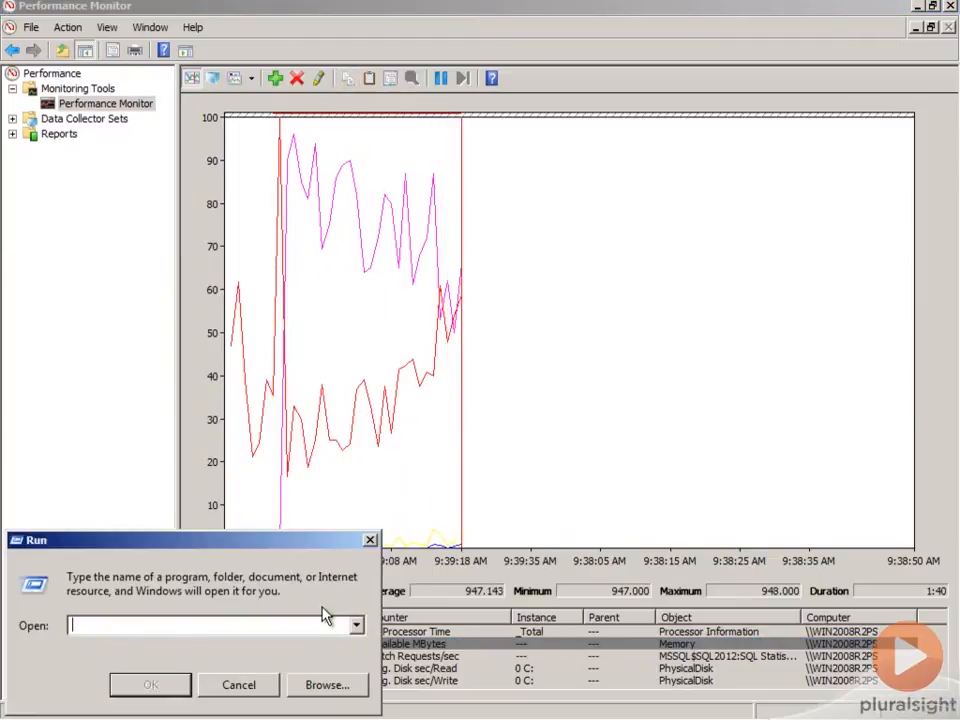
pyautogui.write('perfmon')
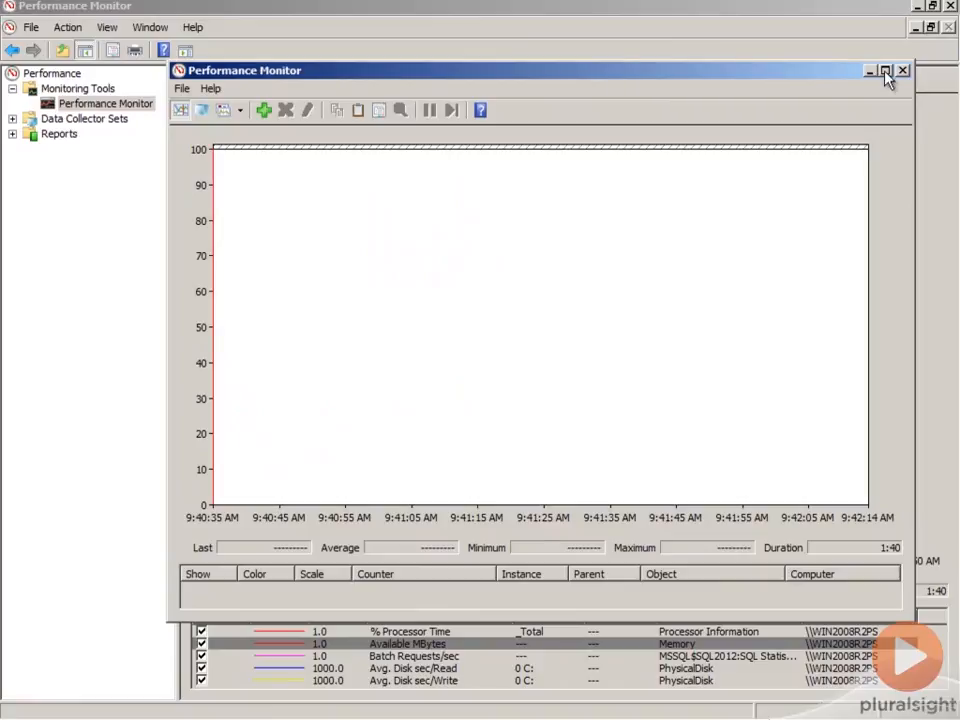
pyautogui.click(884, 70)
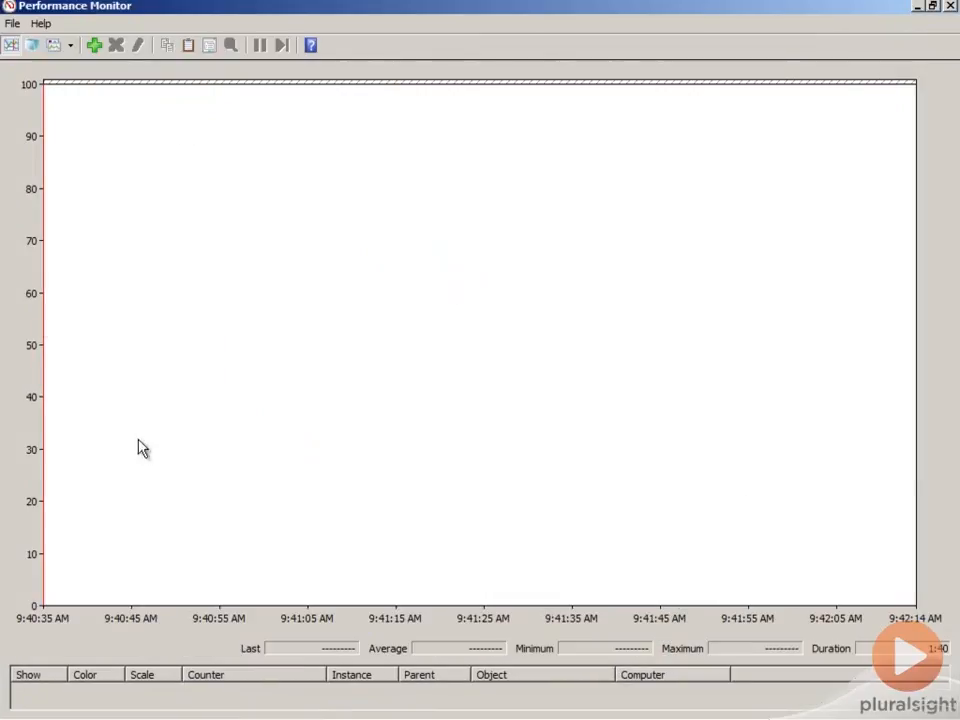
pyautogui.moveTo(170, 85)
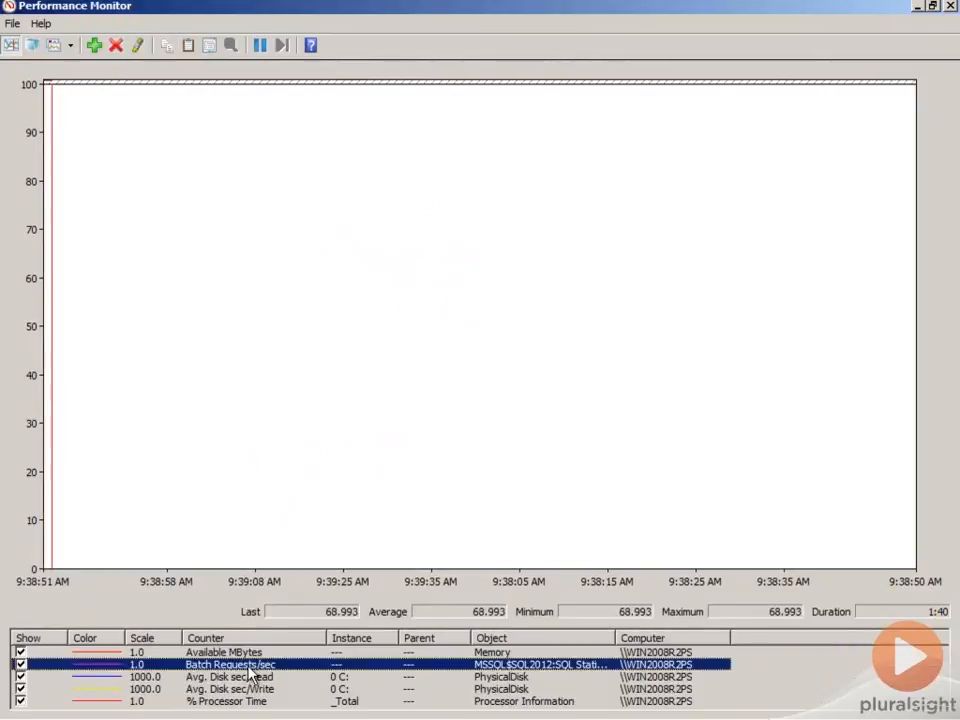
pyautogui.click(230, 688)
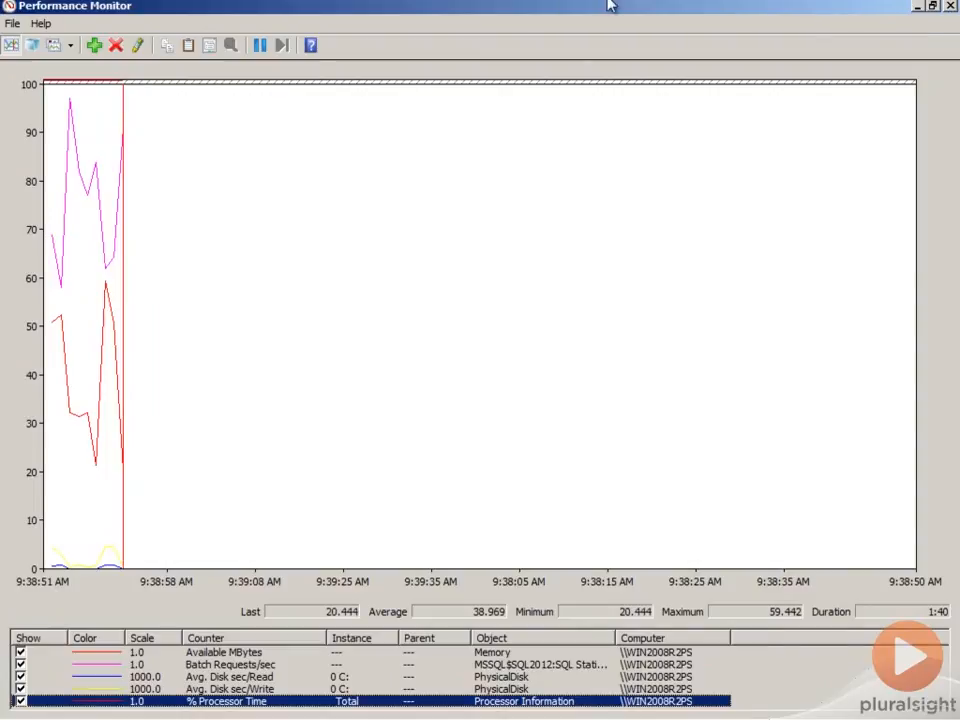
# Save the counter settings to the desktop as 'Perf', then close the standalone monitor
pyautogui.click(13, 23)
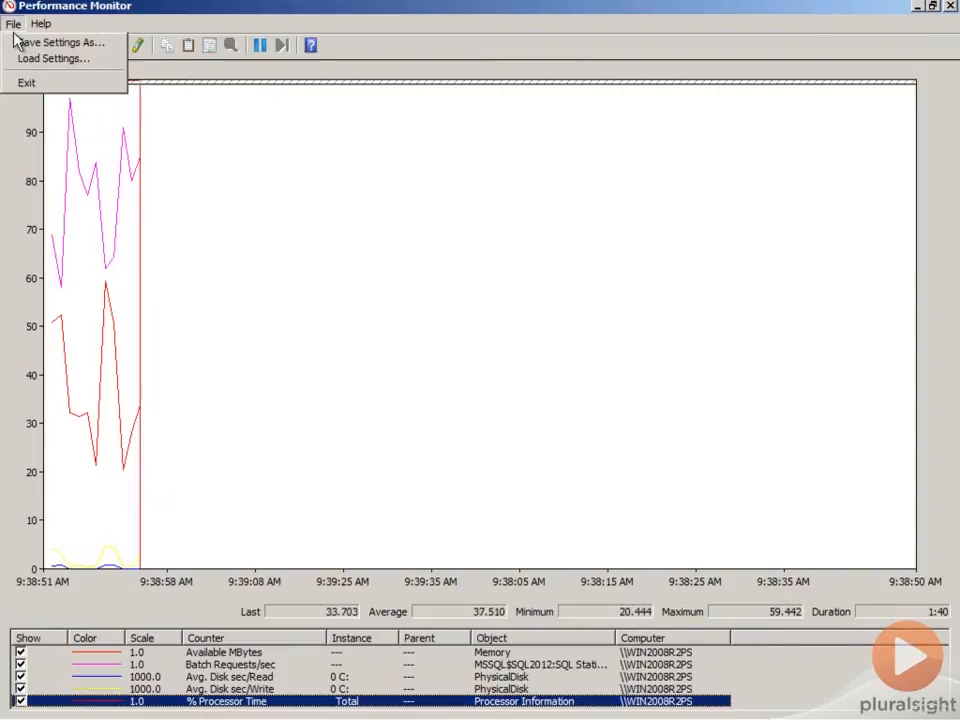
pyautogui.click(57, 42)
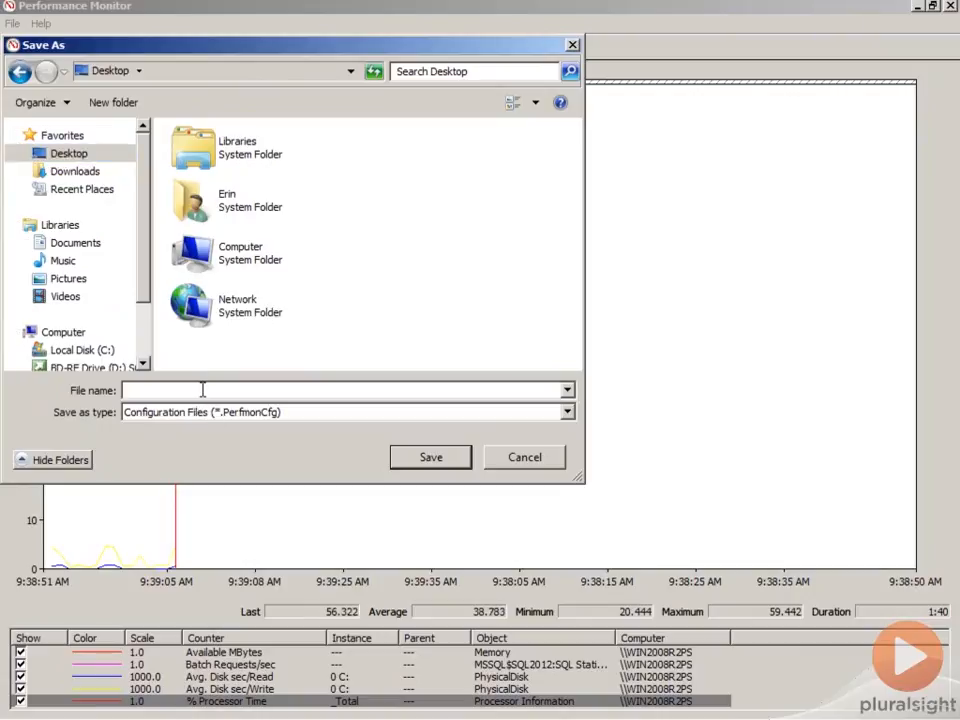
pyautogui.write('Perf')
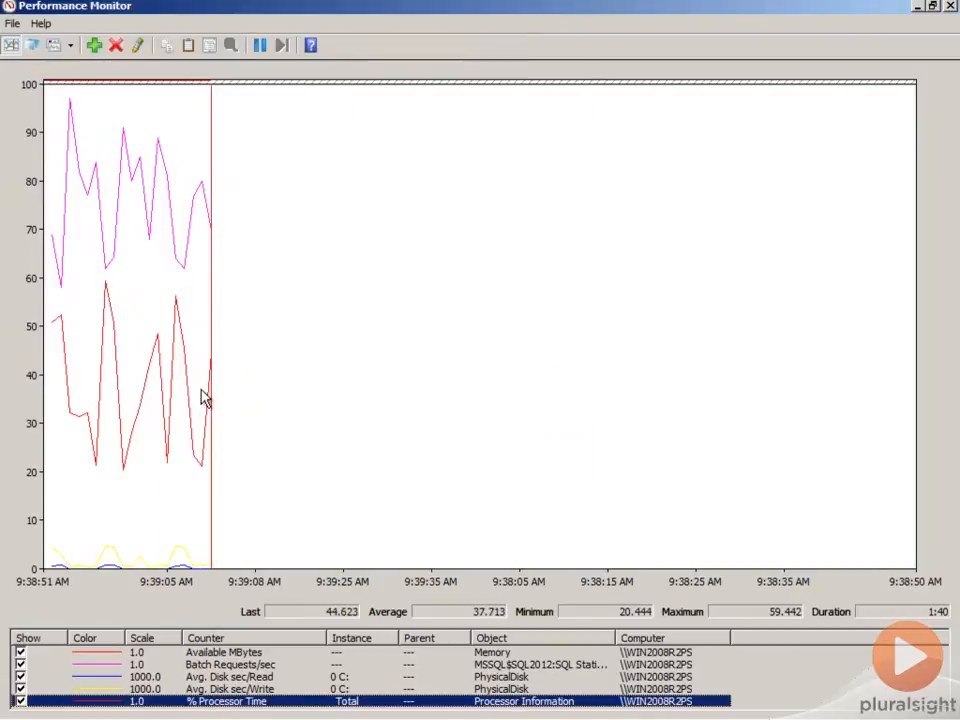
pyautogui.click(933, 7)
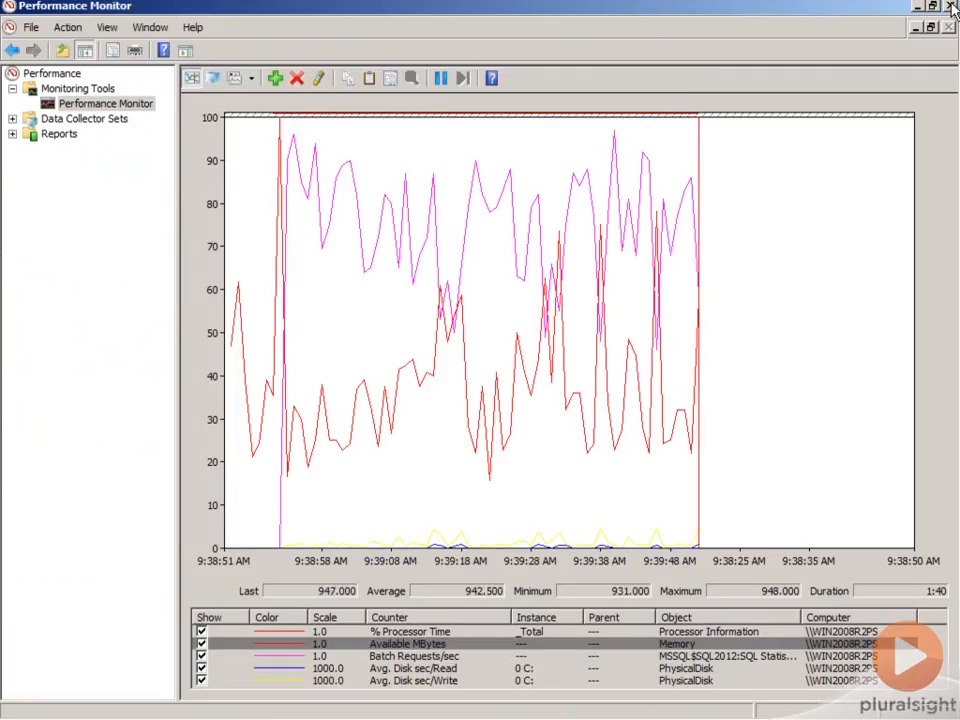
# Close the main Performance Monitor and open Perf.PerfmonCfg from the desktop
pyautogui.click(950, 8)
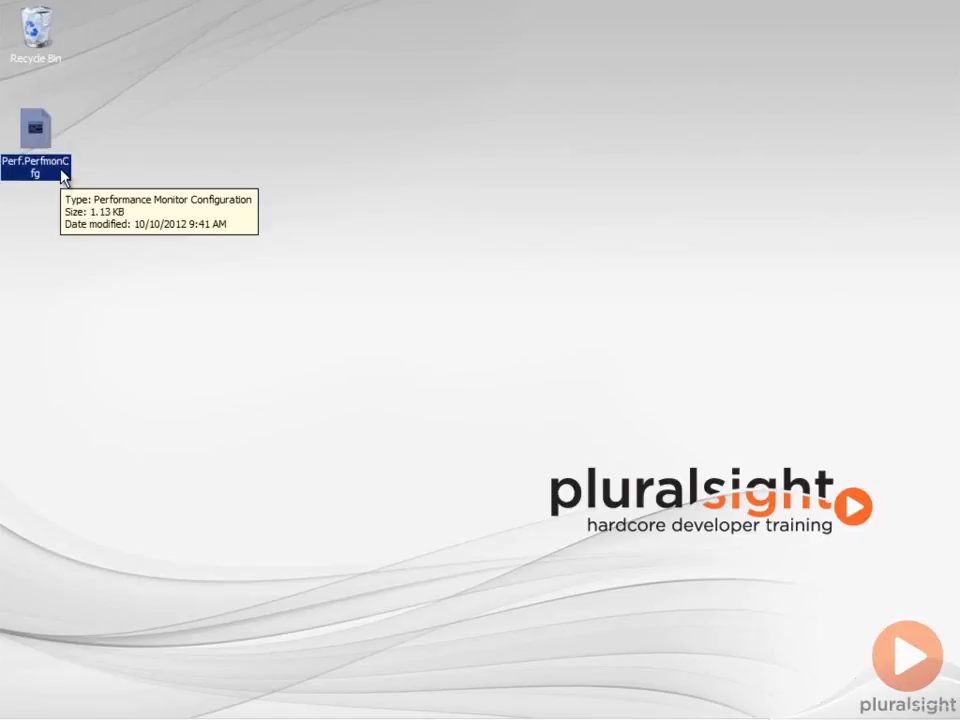
pyautogui.doubleClick(36, 125)
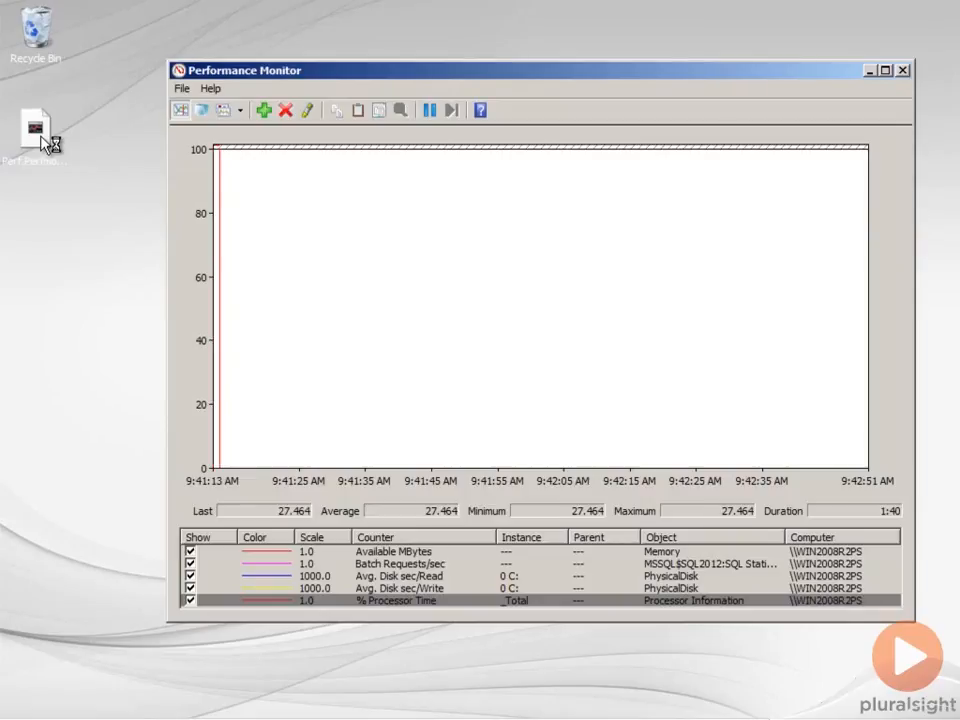